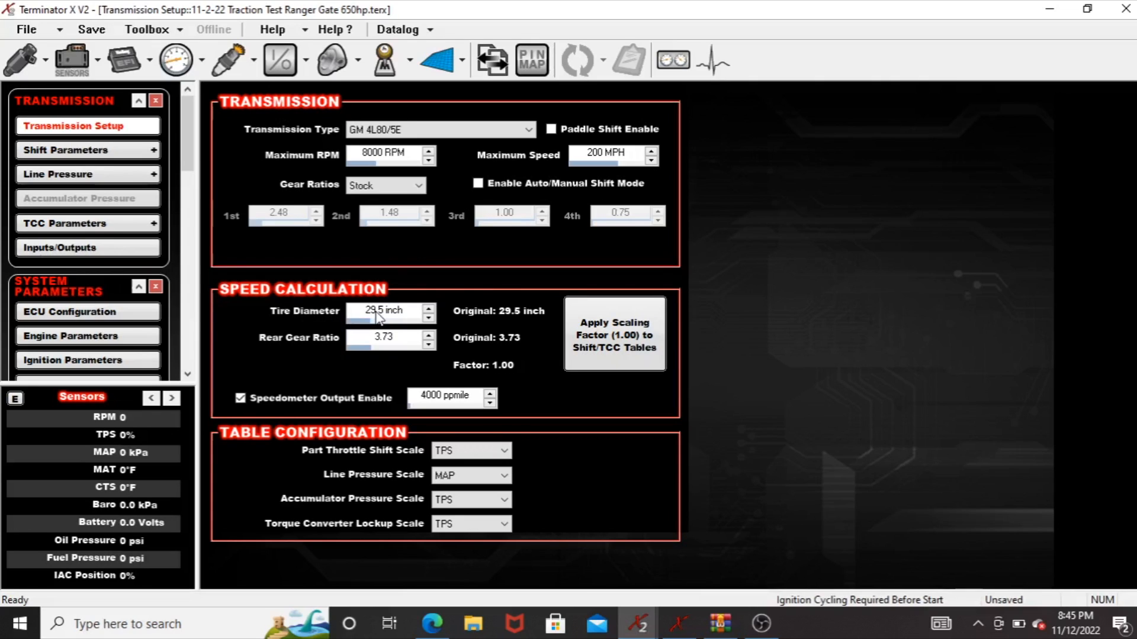
mouse_move(411, 273)
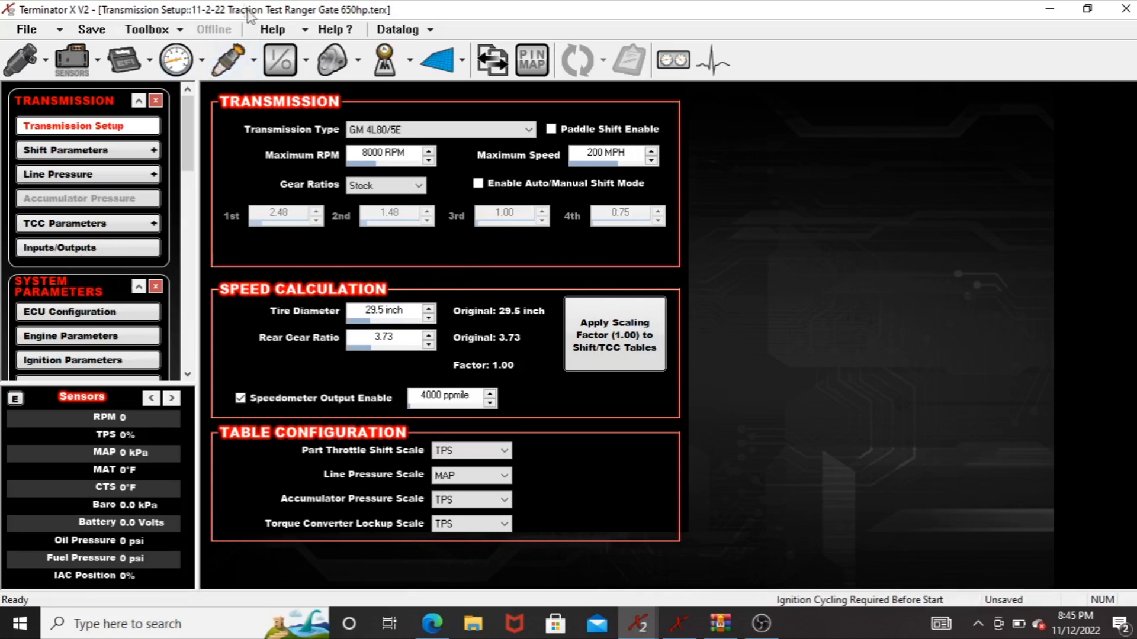
- Show the Inputs/Outputs settings panel in the sidebar
left_click(279, 60)
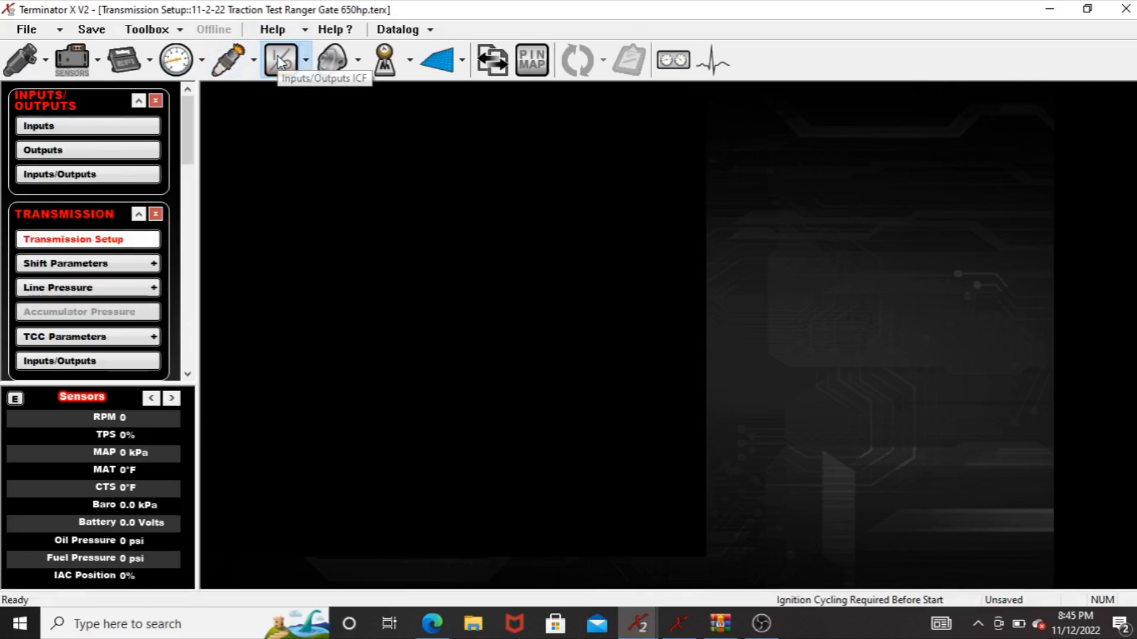
- Select the Front Wheel Speed input from the sensor inputs list
left_click(39, 125)
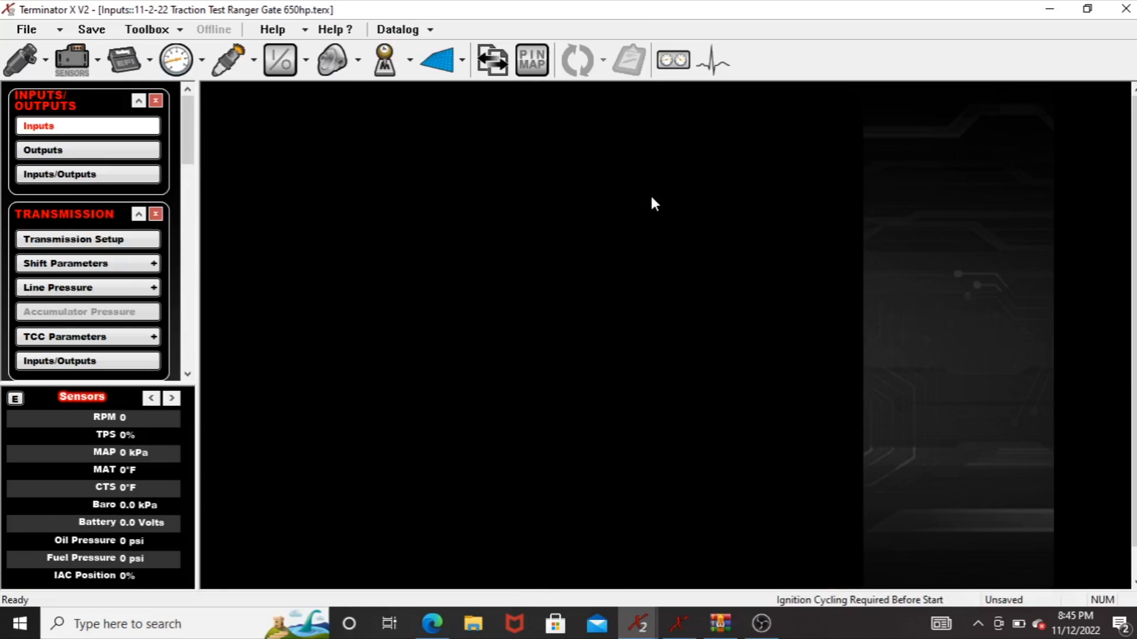
left_click(331, 127)
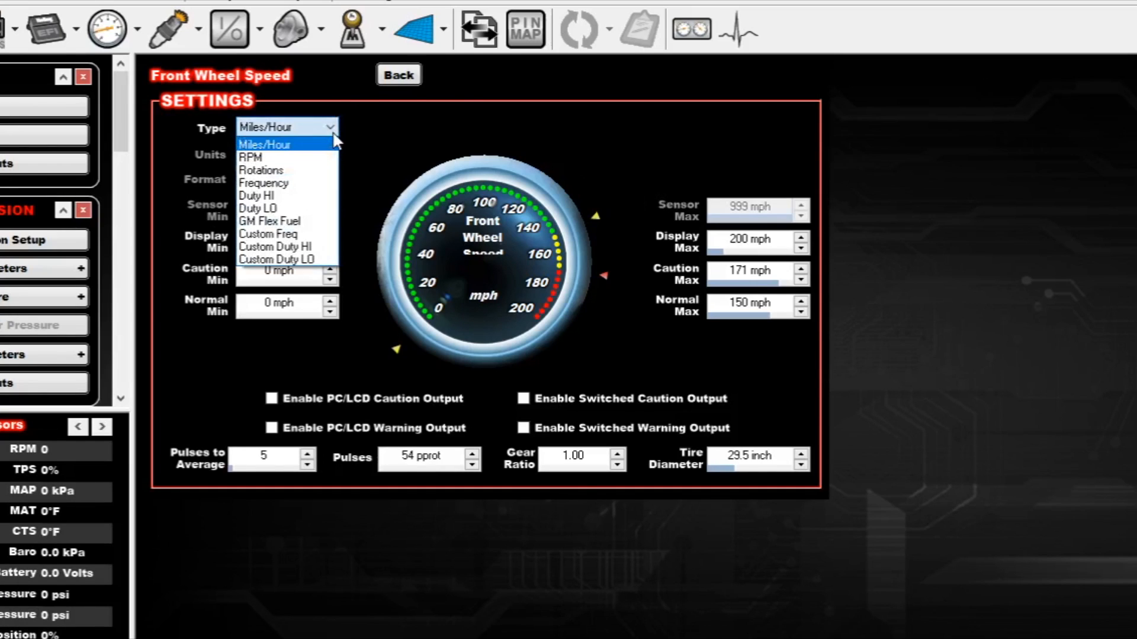
left_click(263, 144)
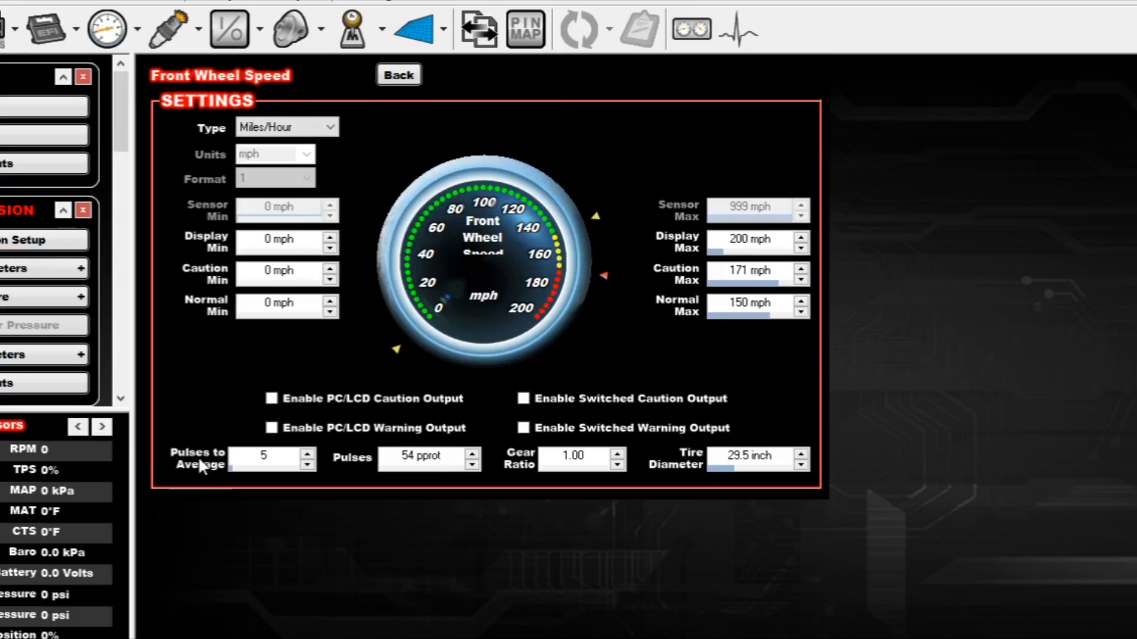
mouse_move(373, 475)
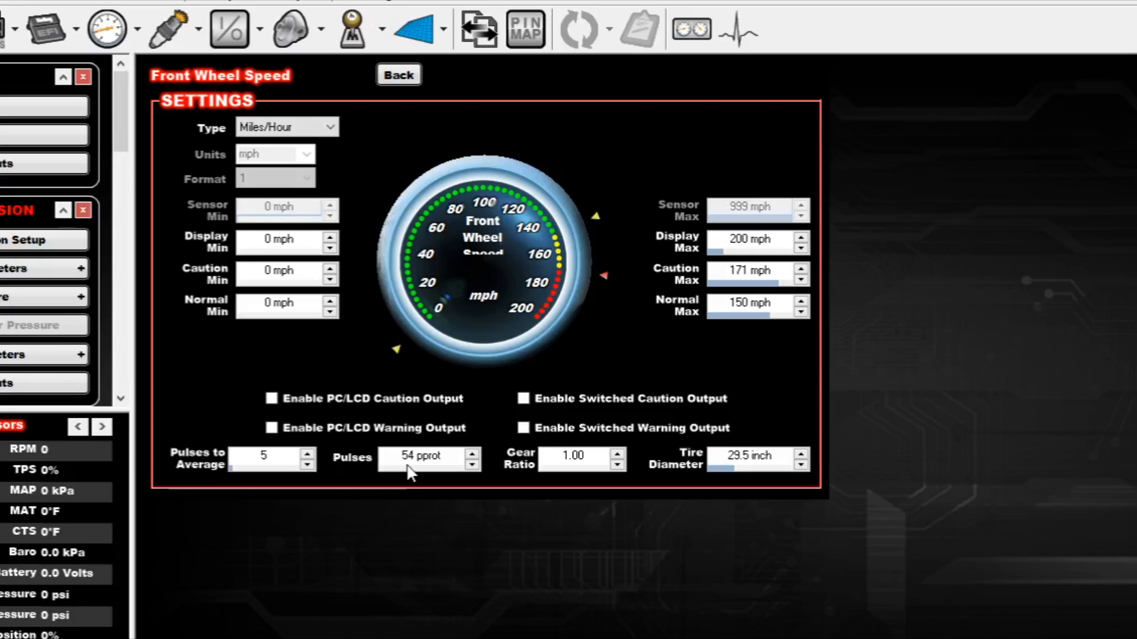
mouse_move(577, 470)
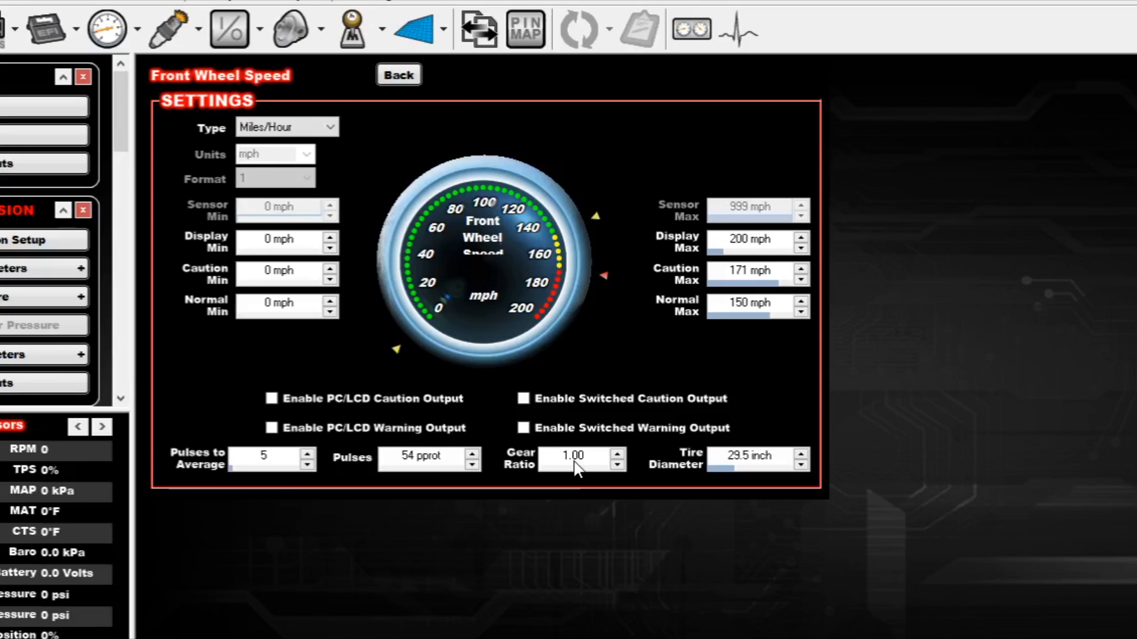
mouse_move(768, 466)
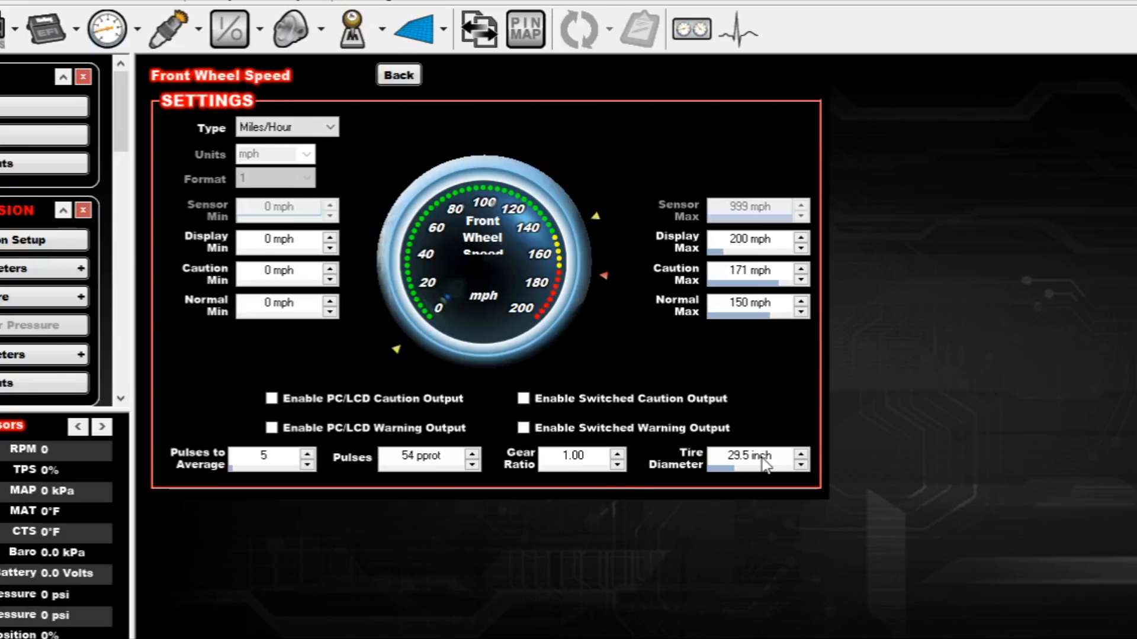
mouse_move(585, 492)
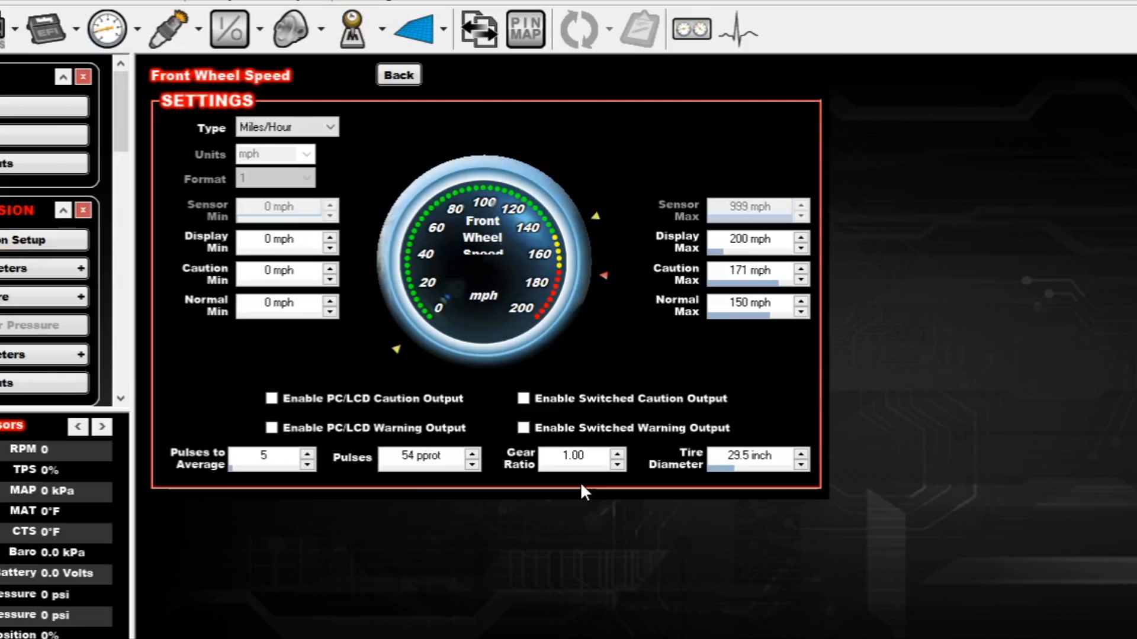
mouse_move(536, 492)
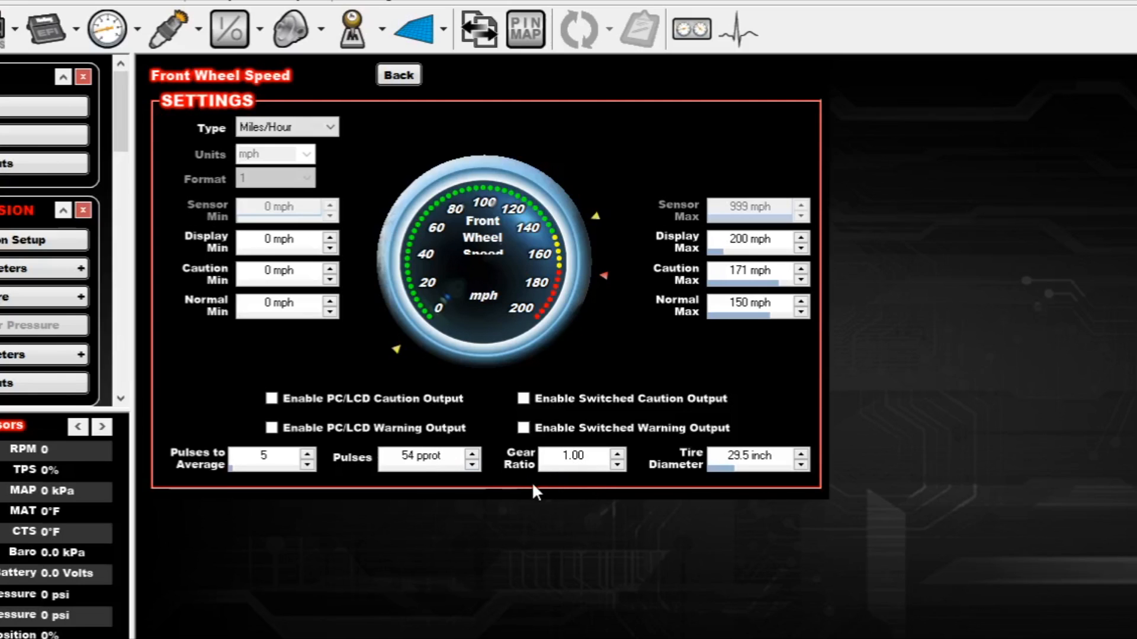
mouse_move(589, 500)
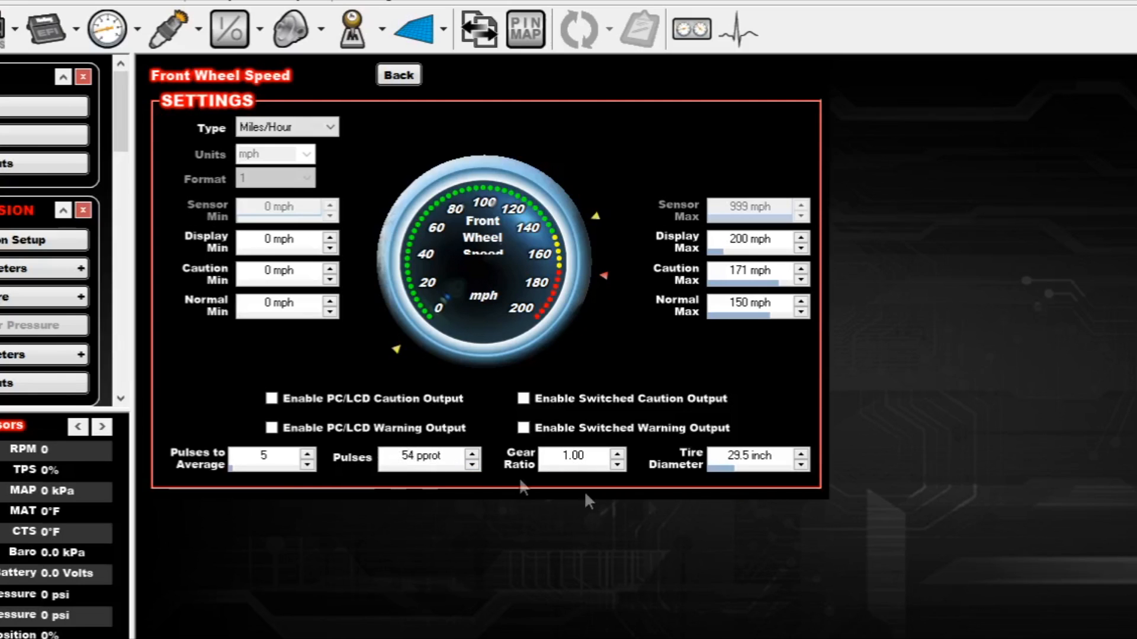
mouse_move(754, 499)
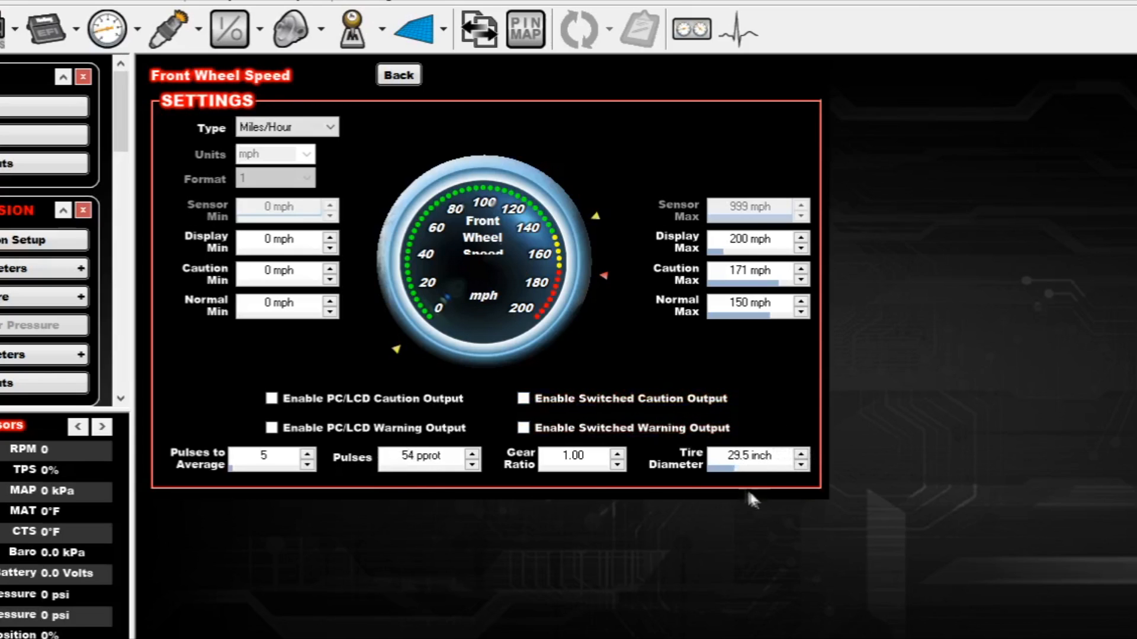
mouse_move(566, 468)
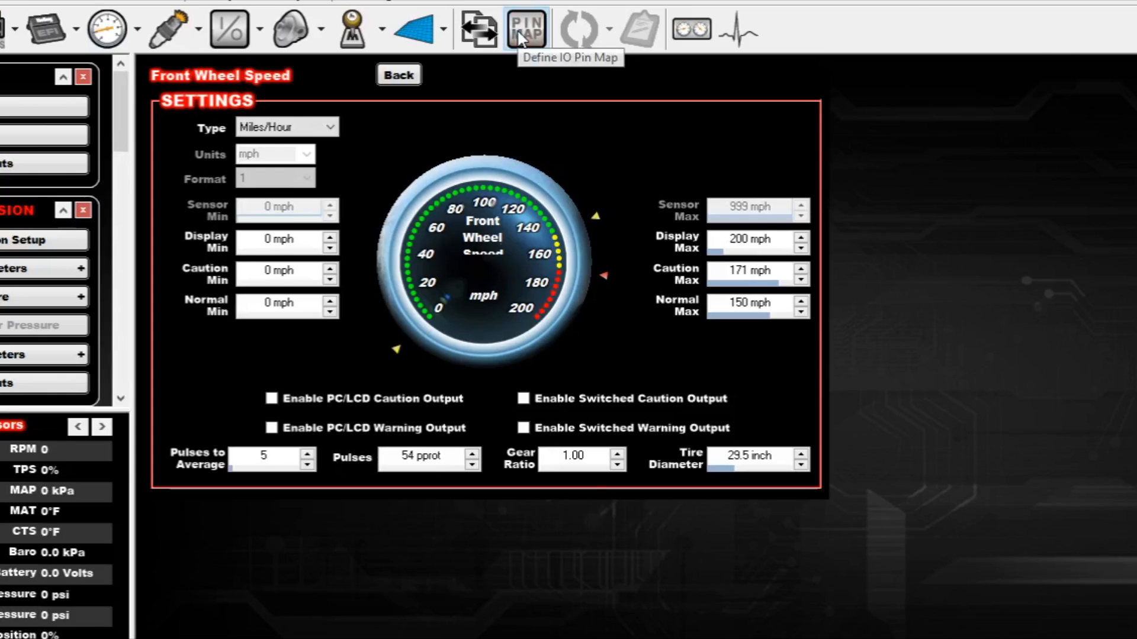
left_click(525, 28)
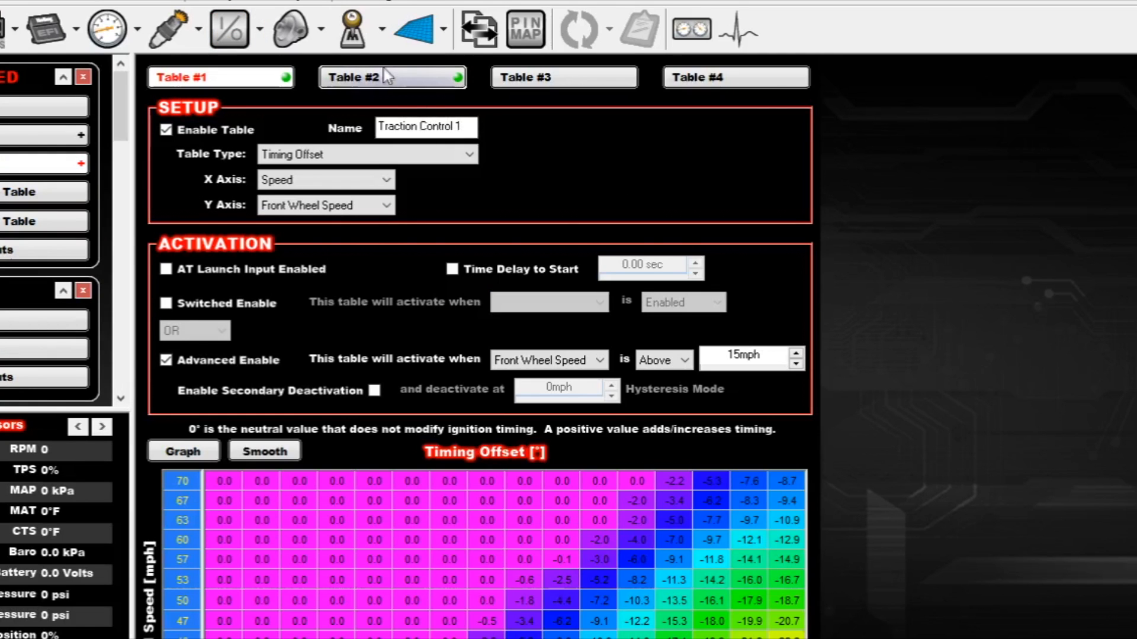
- Switch to Traction Control 2, the timing offset table active above 50 mph
left_click(392, 77)
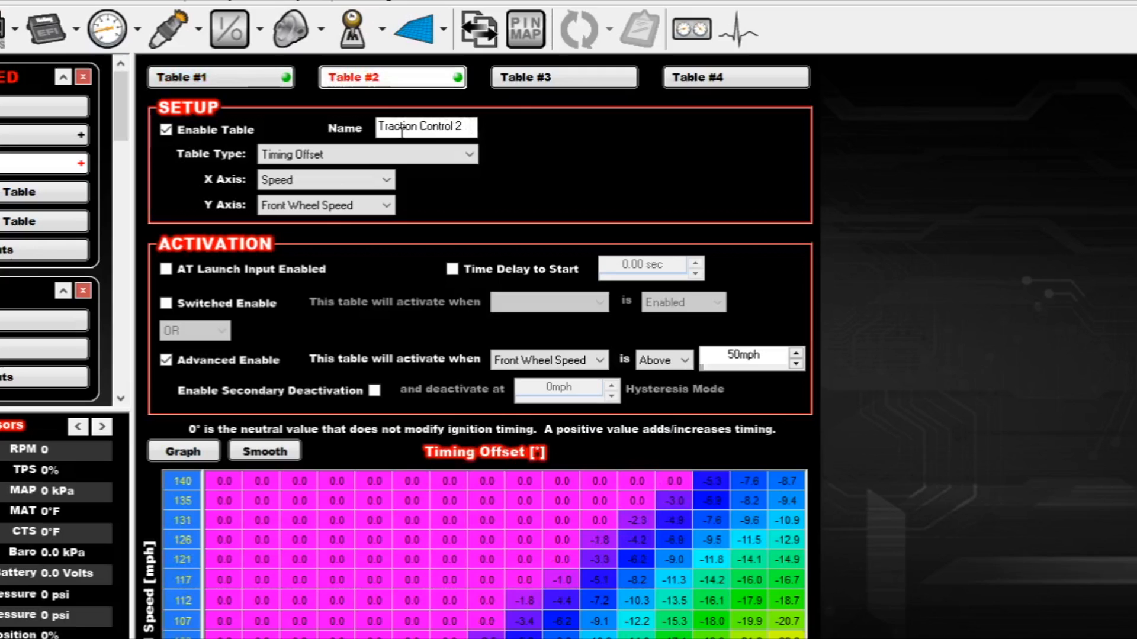
- View Traction Control 1's full grid of negative timing offset values
left_click(221, 77)
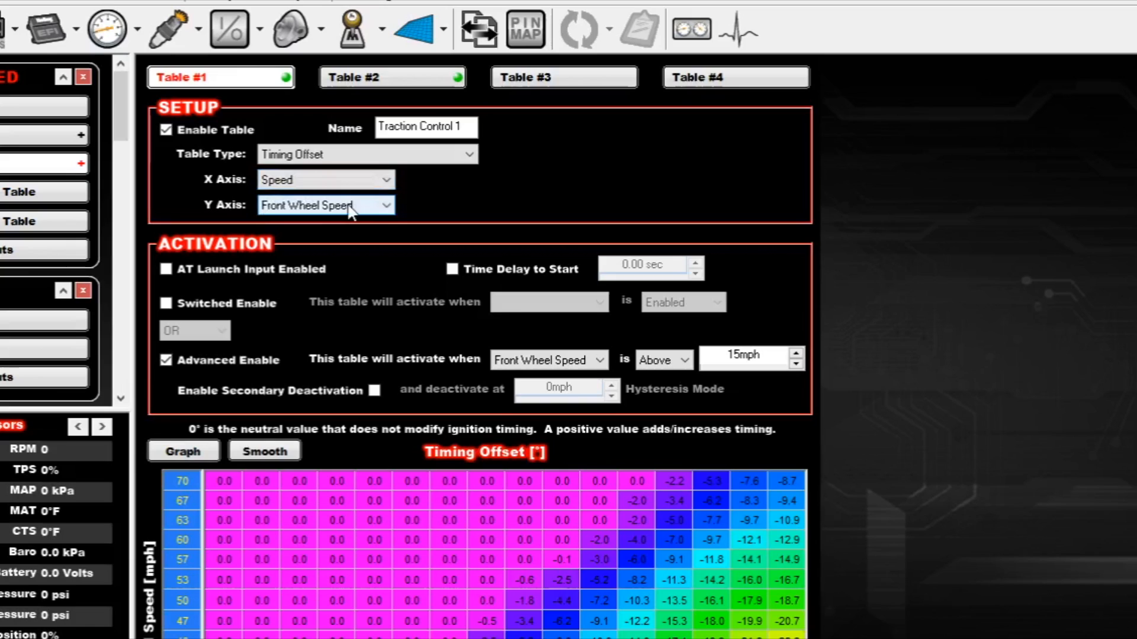
mouse_move(453, 338)
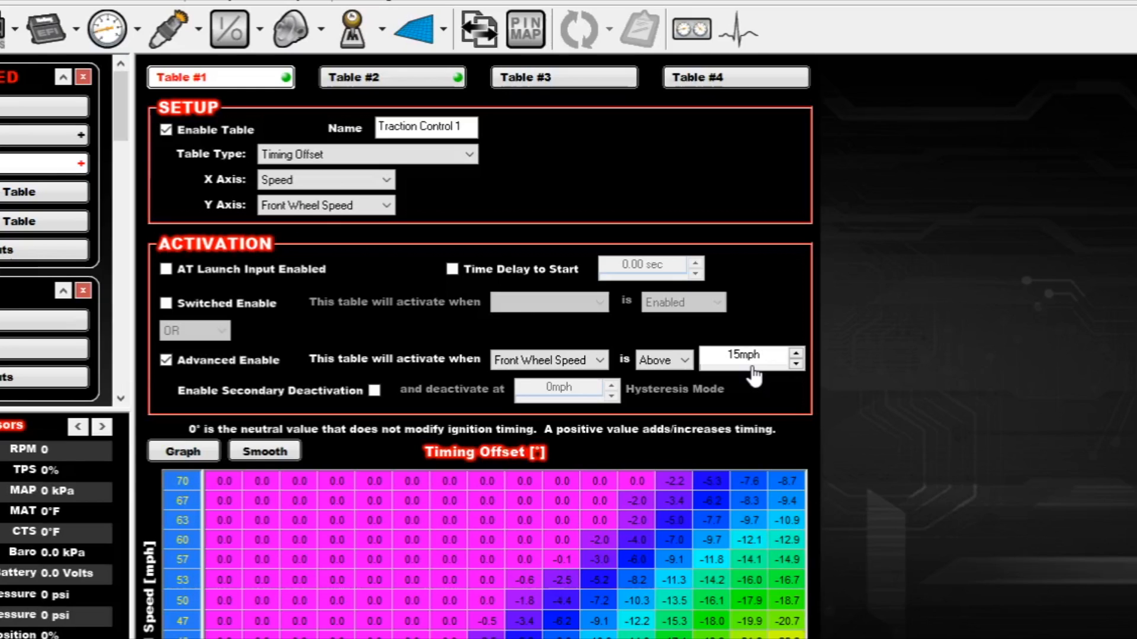
scroll("down", 3)
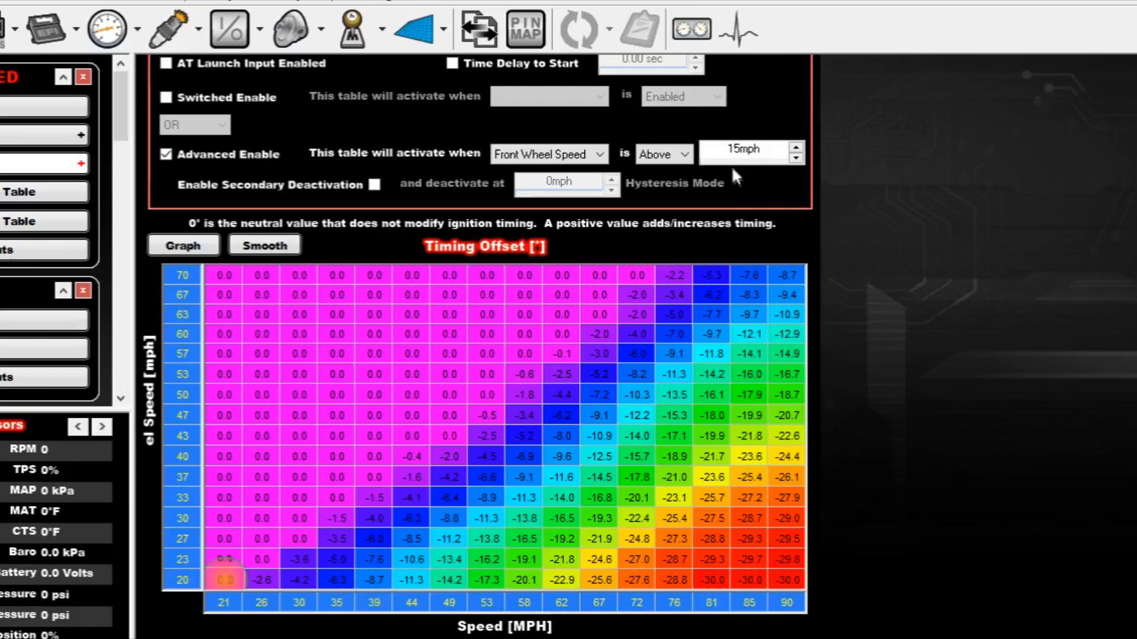
mouse_move(747, 166)
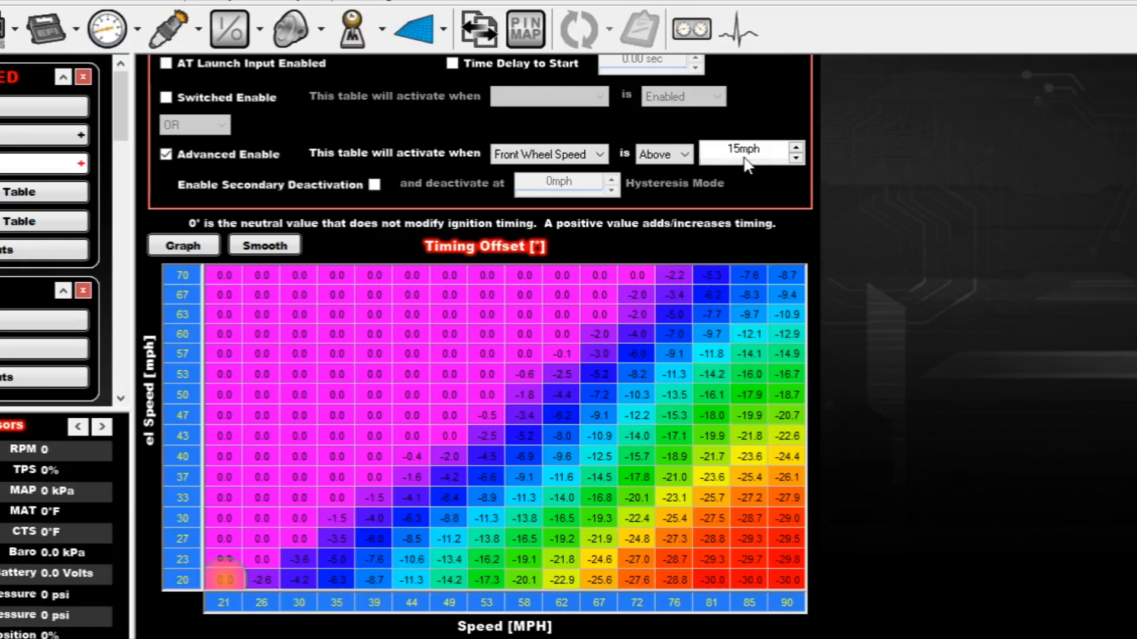
mouse_move(373, 355)
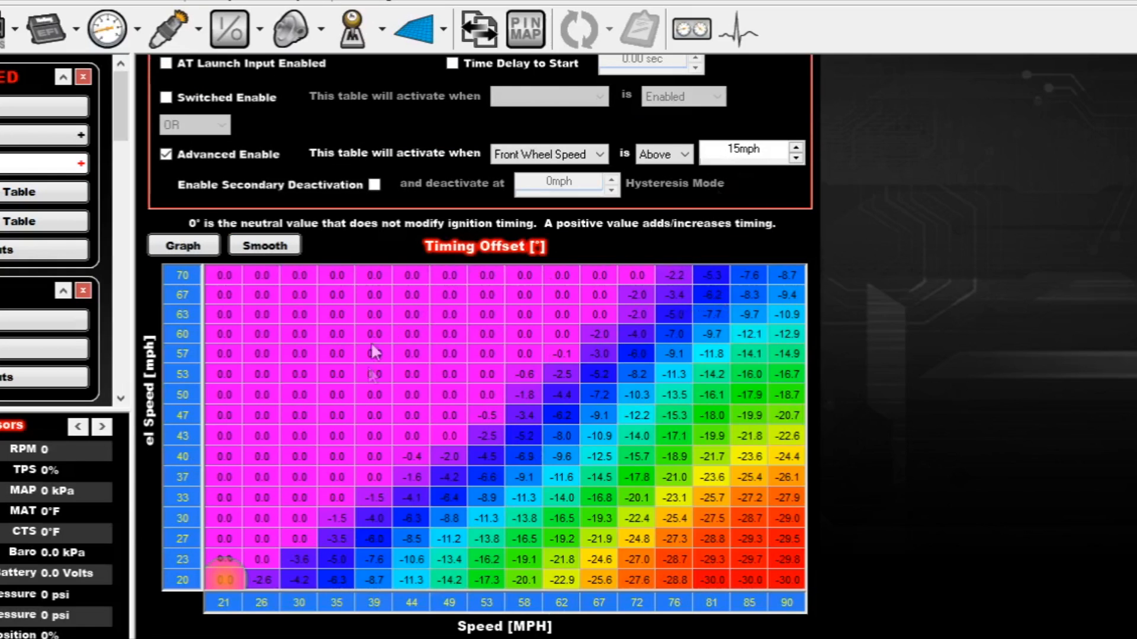
mouse_move(177, 601)
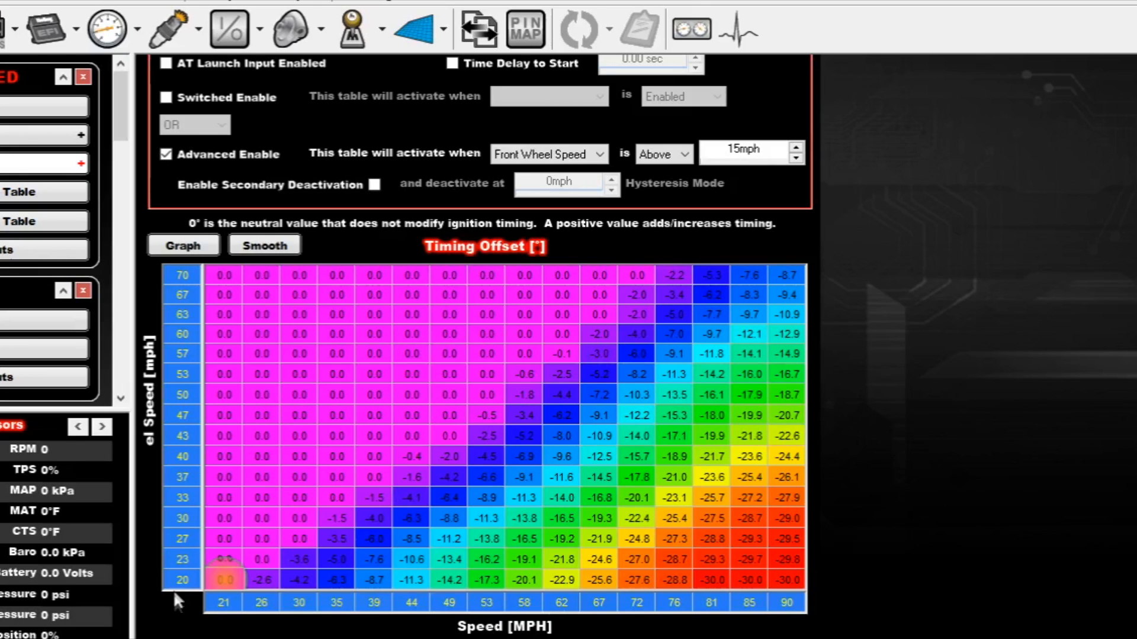
mouse_move(174, 290)
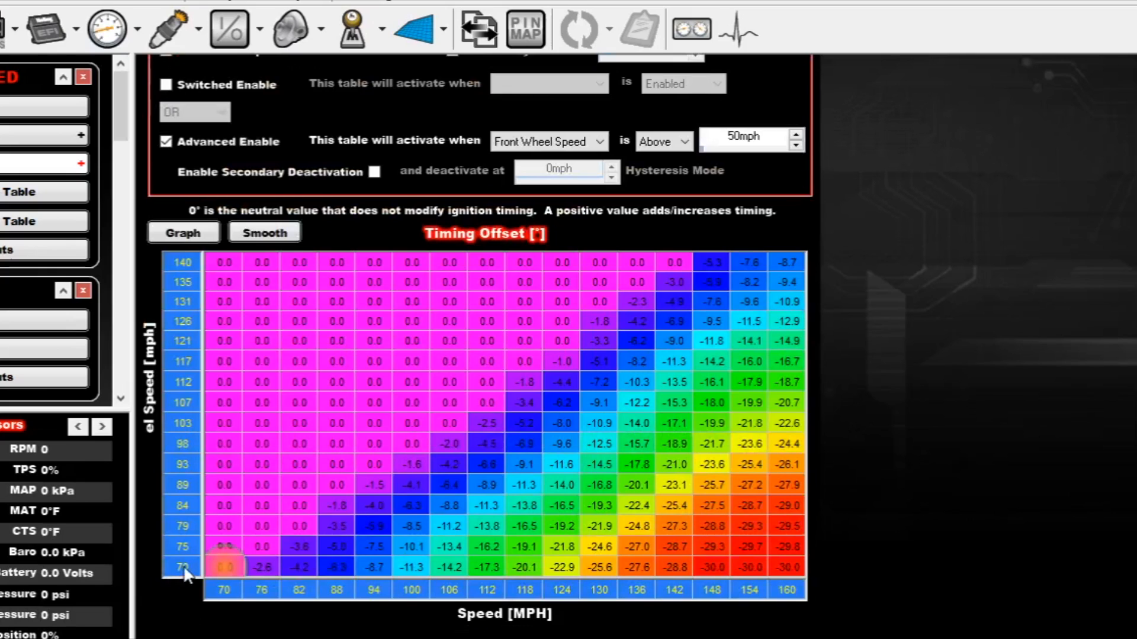
mouse_move(190, 273)
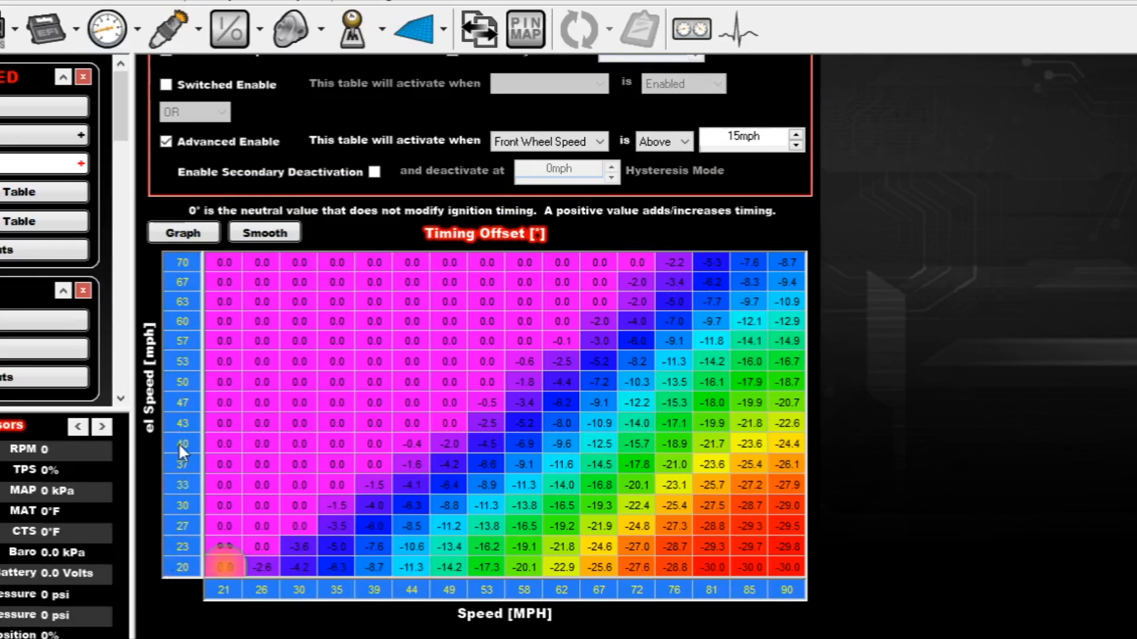
mouse_move(206, 602)
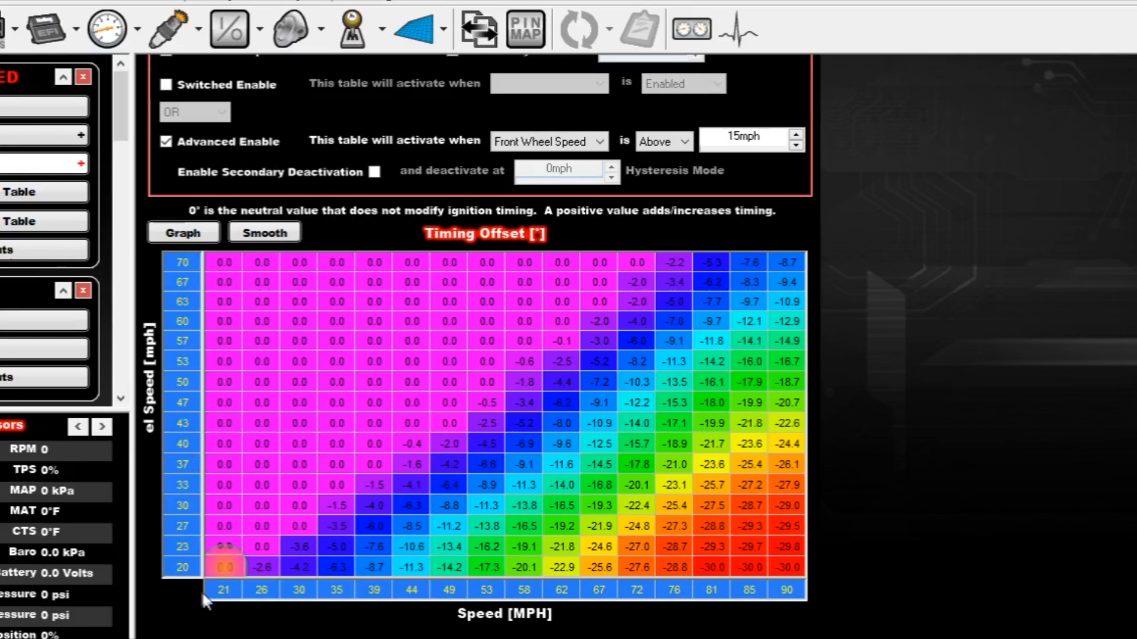
mouse_move(783, 607)
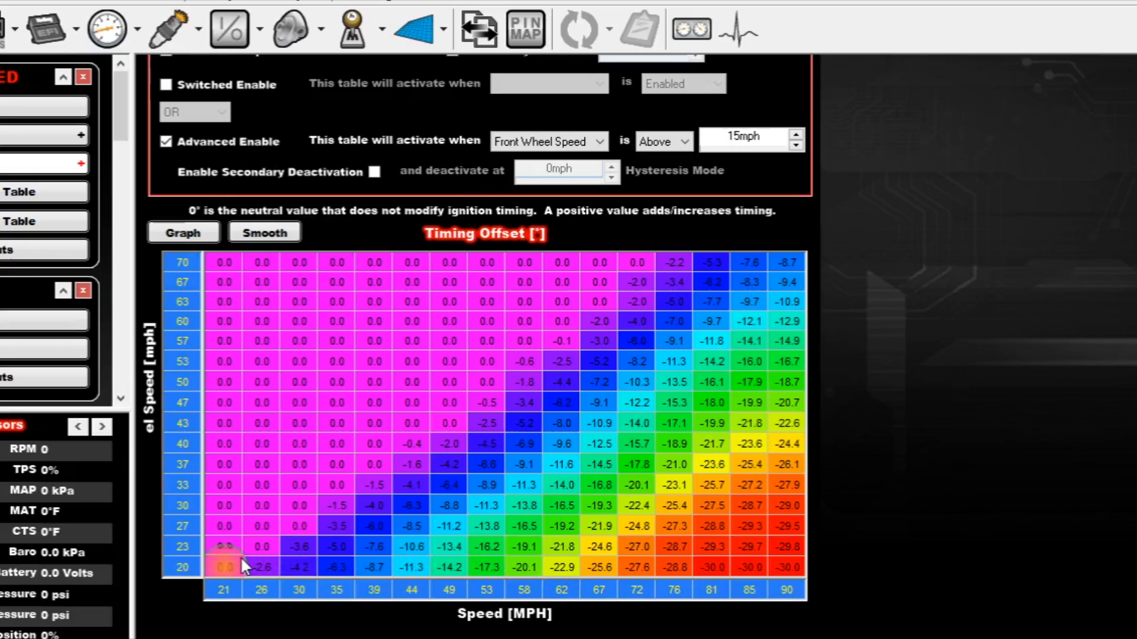
mouse_move(472, 444)
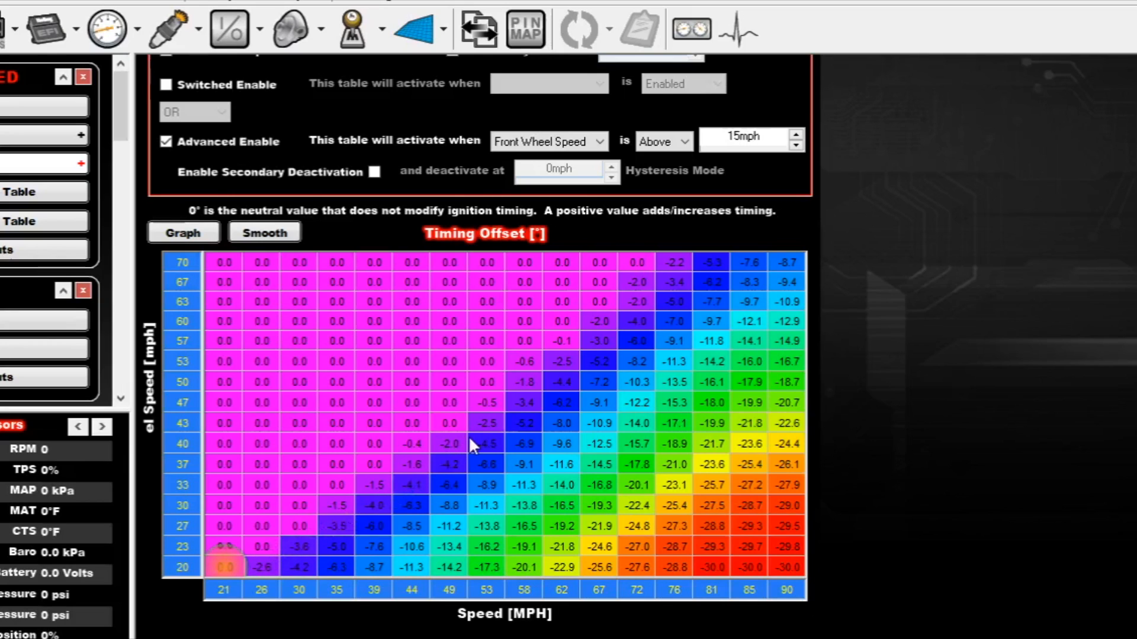
mouse_move(495, 444)
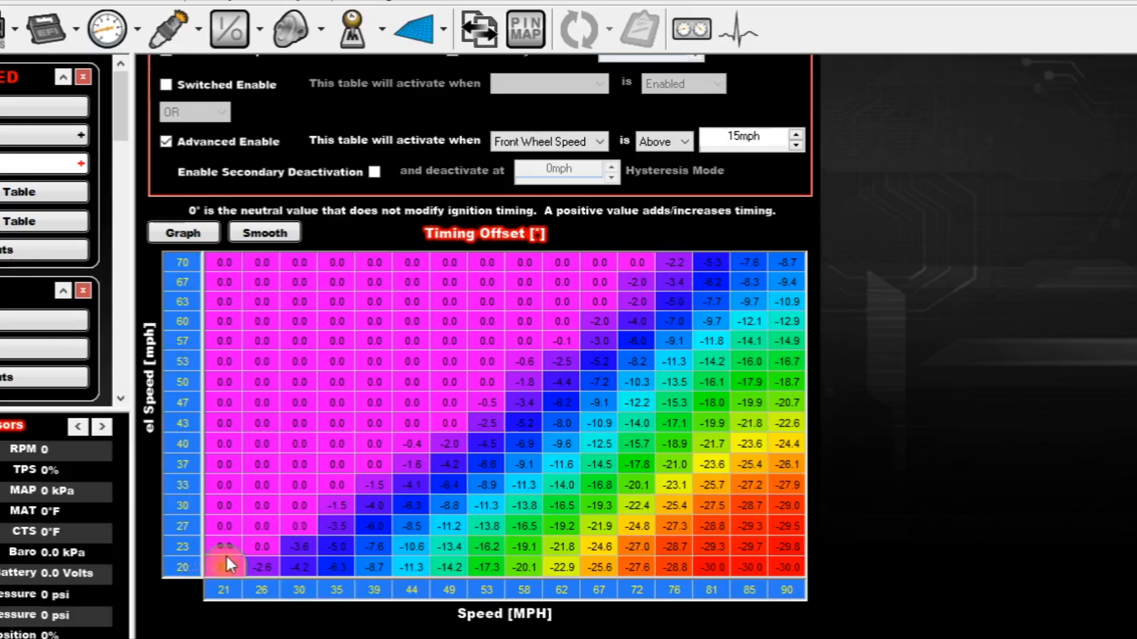
mouse_move(396, 482)
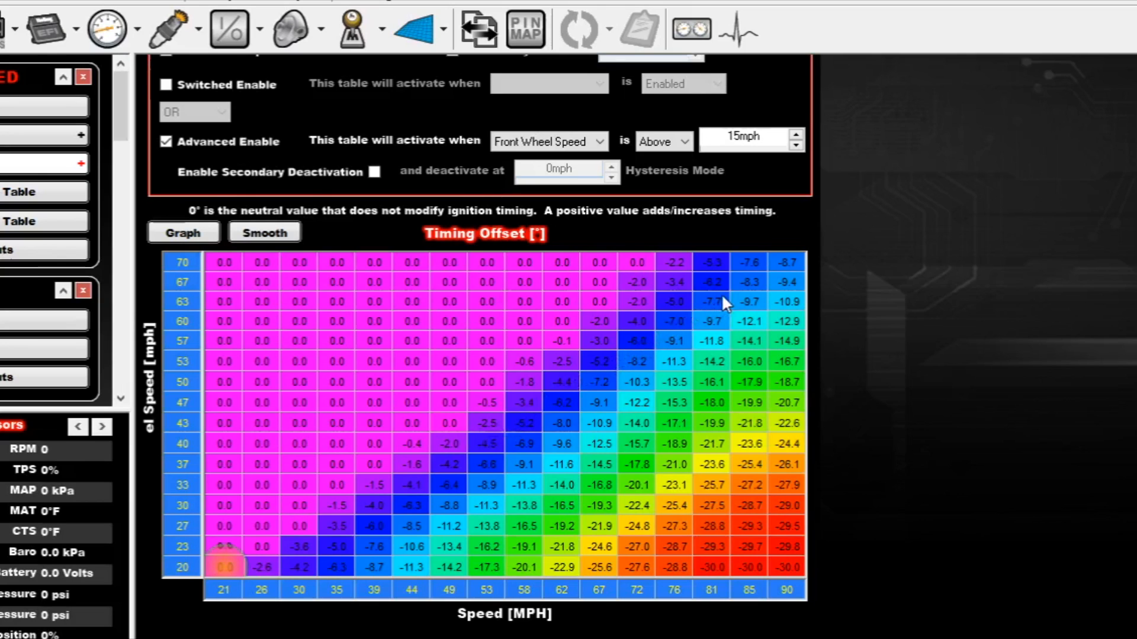
mouse_move(700, 269)
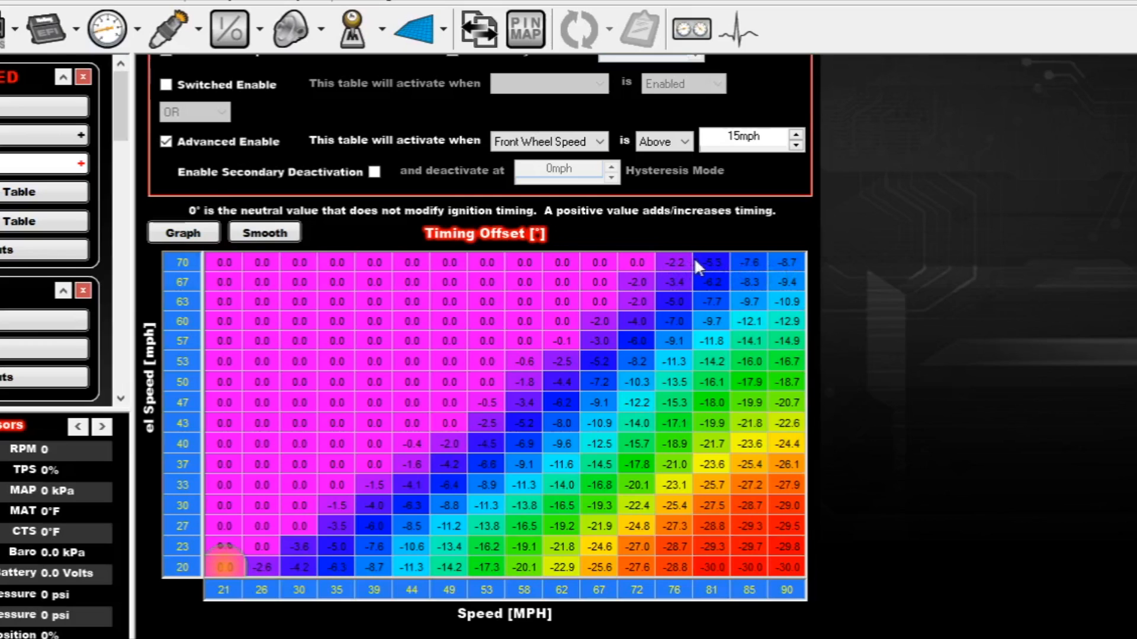
mouse_move(247, 590)
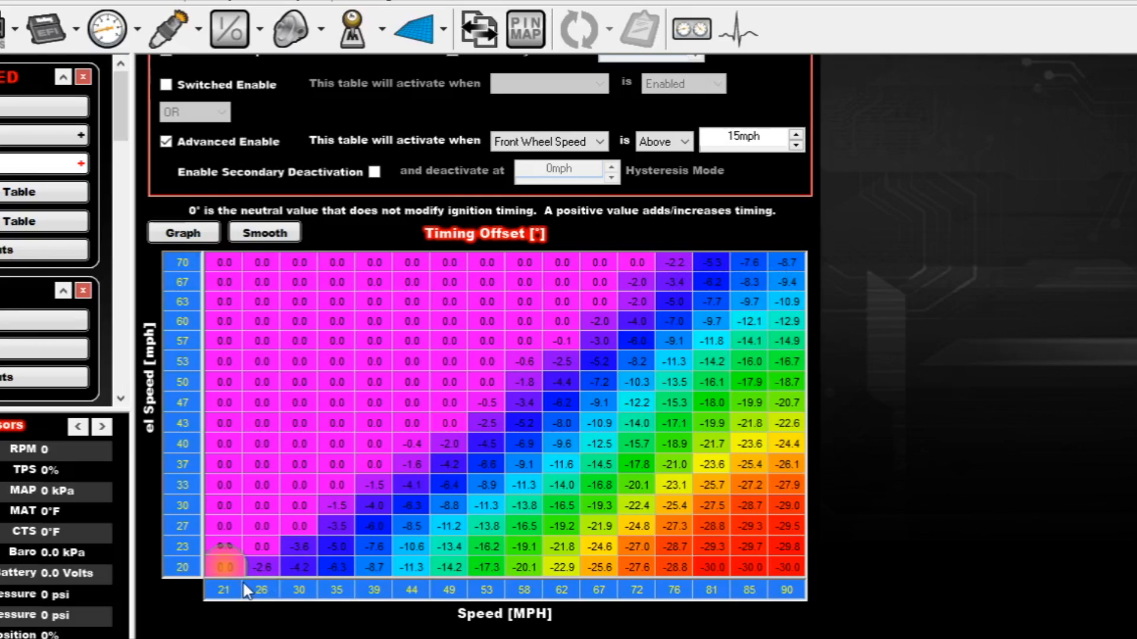
mouse_move(258, 593)
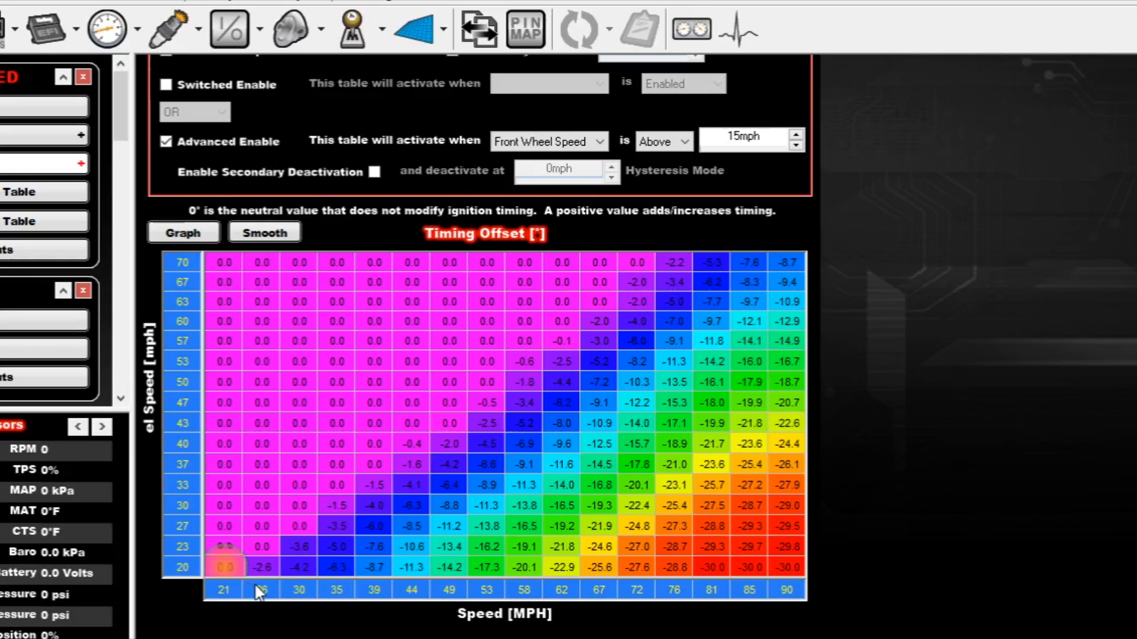
mouse_move(327, 595)
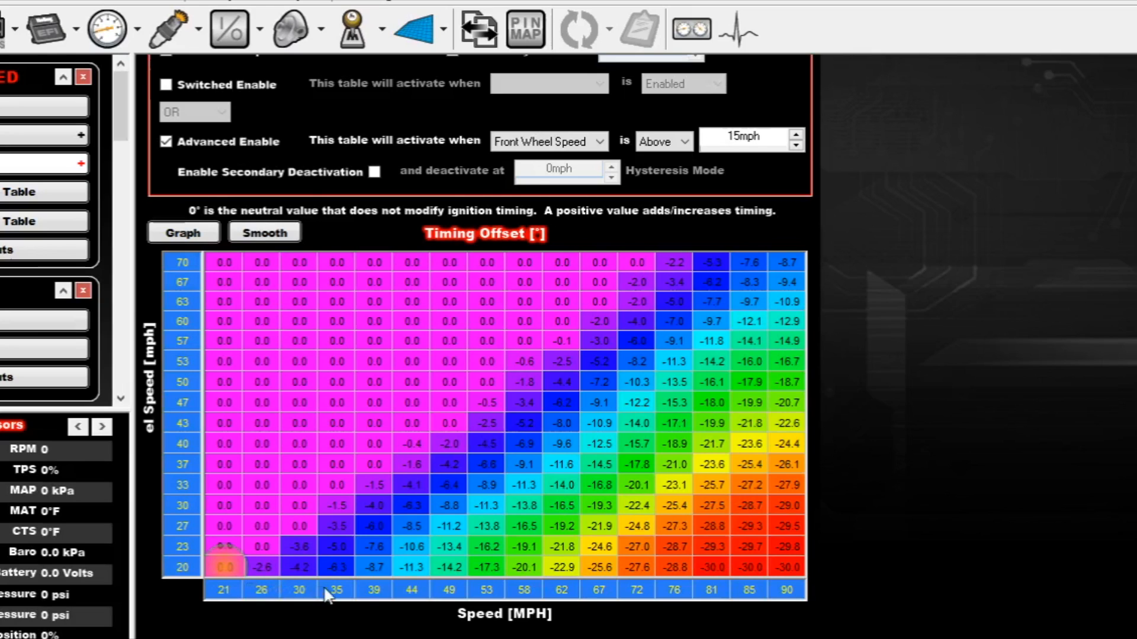
mouse_move(599, 595)
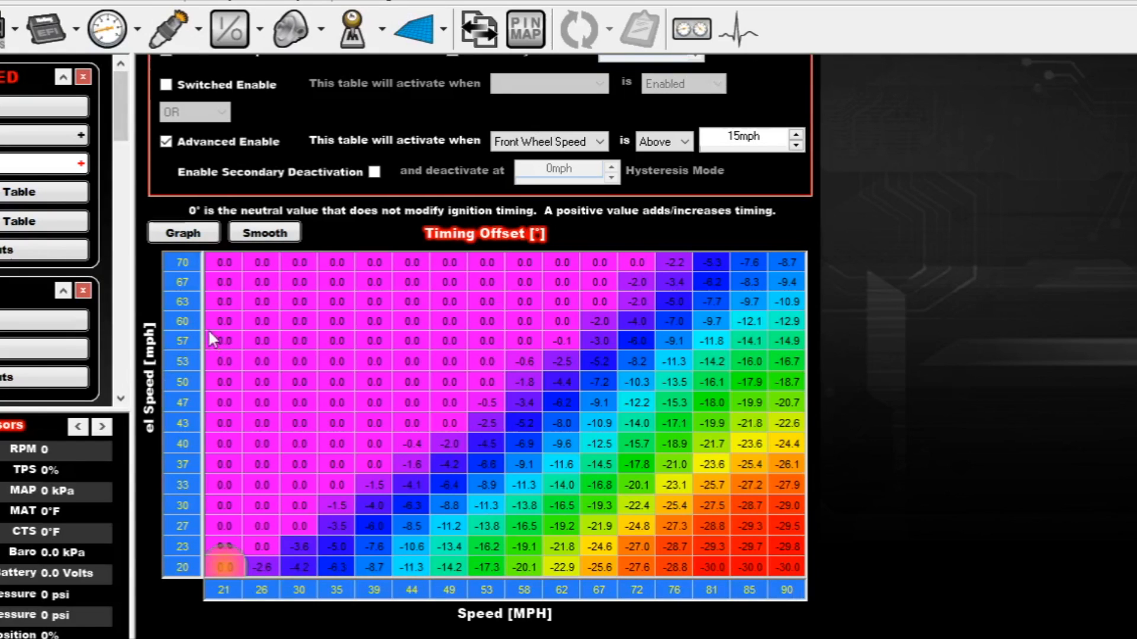
mouse_move(188, 331)
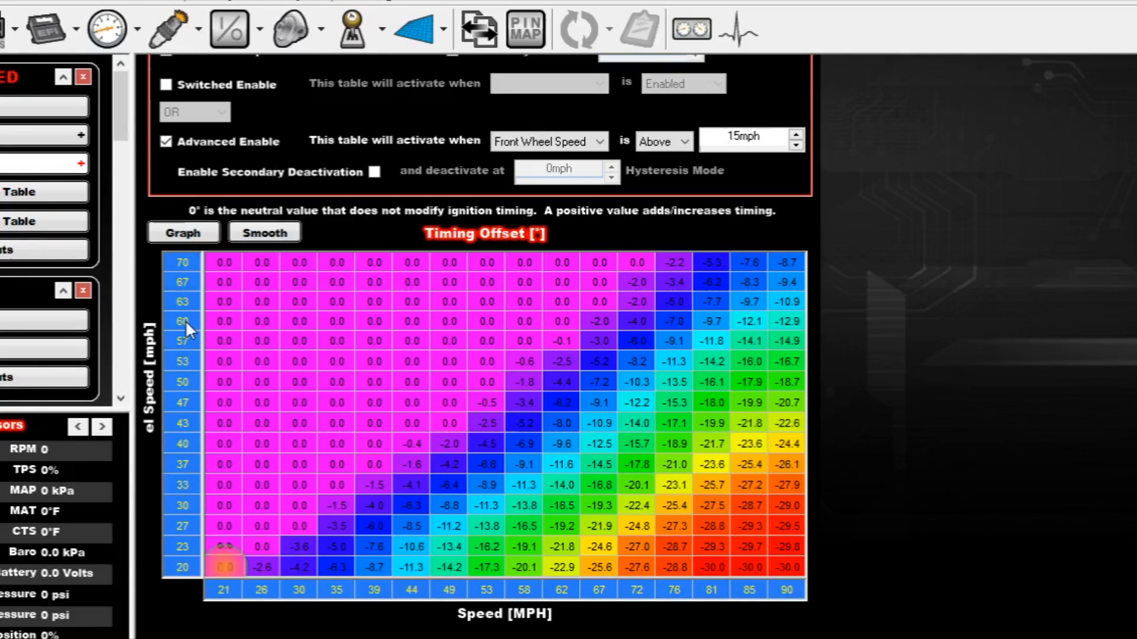
mouse_move(717, 331)
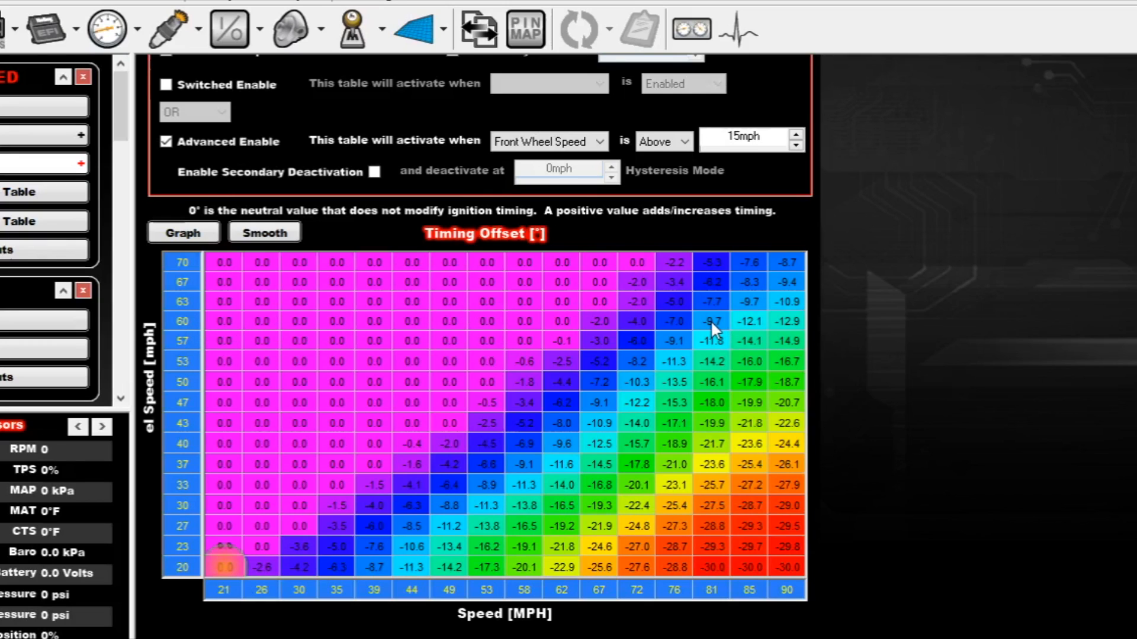
mouse_move(712, 599)
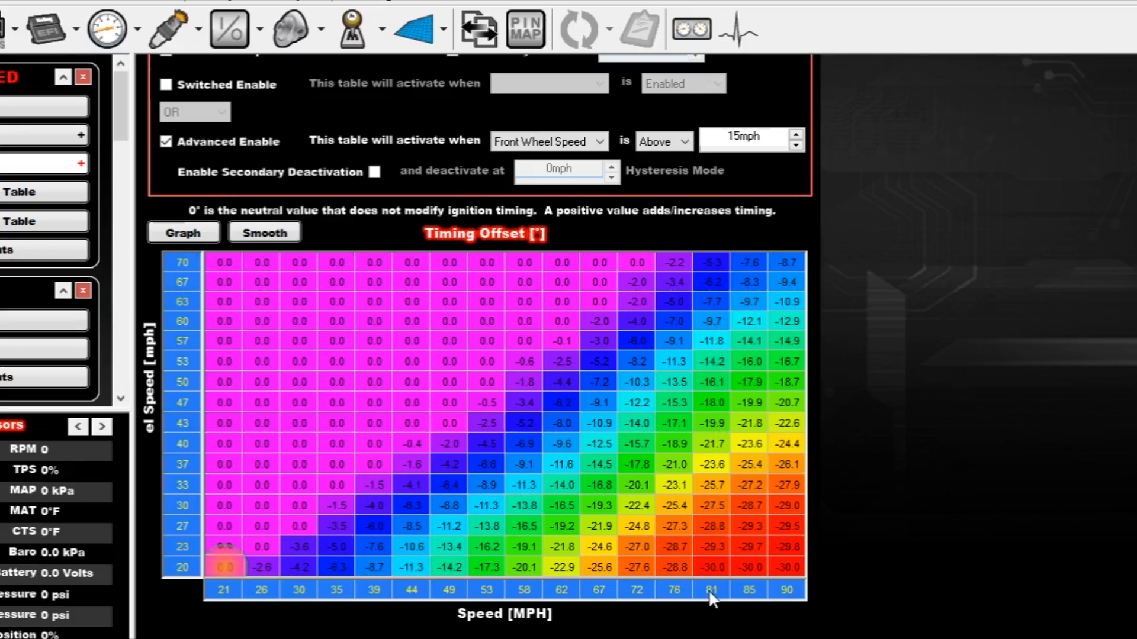
mouse_move(714, 322)
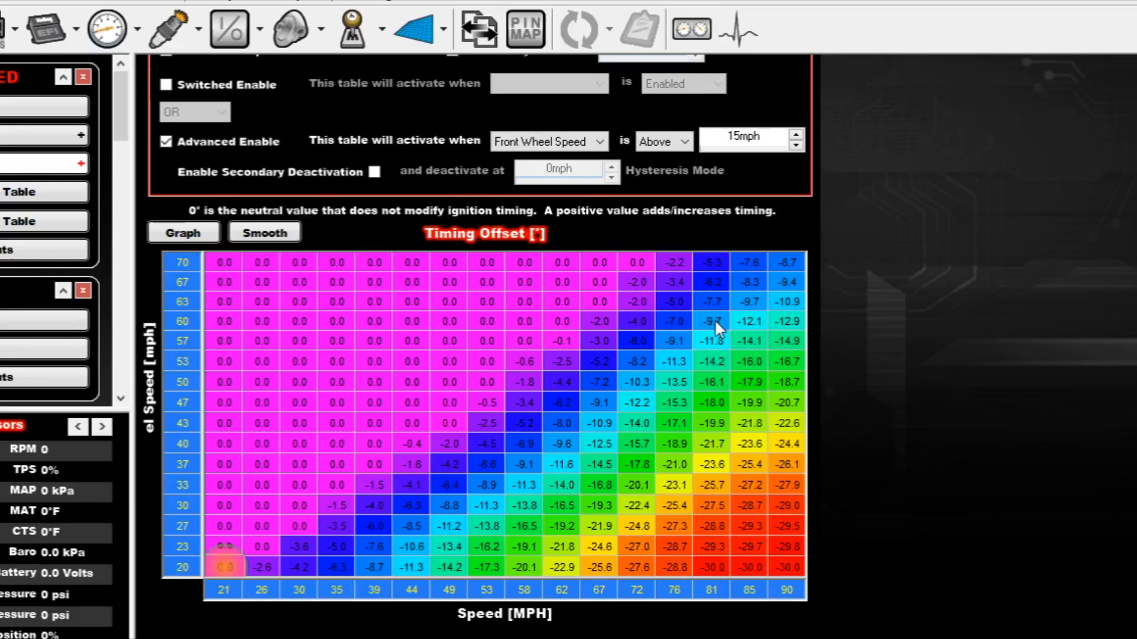
mouse_move(185, 450)
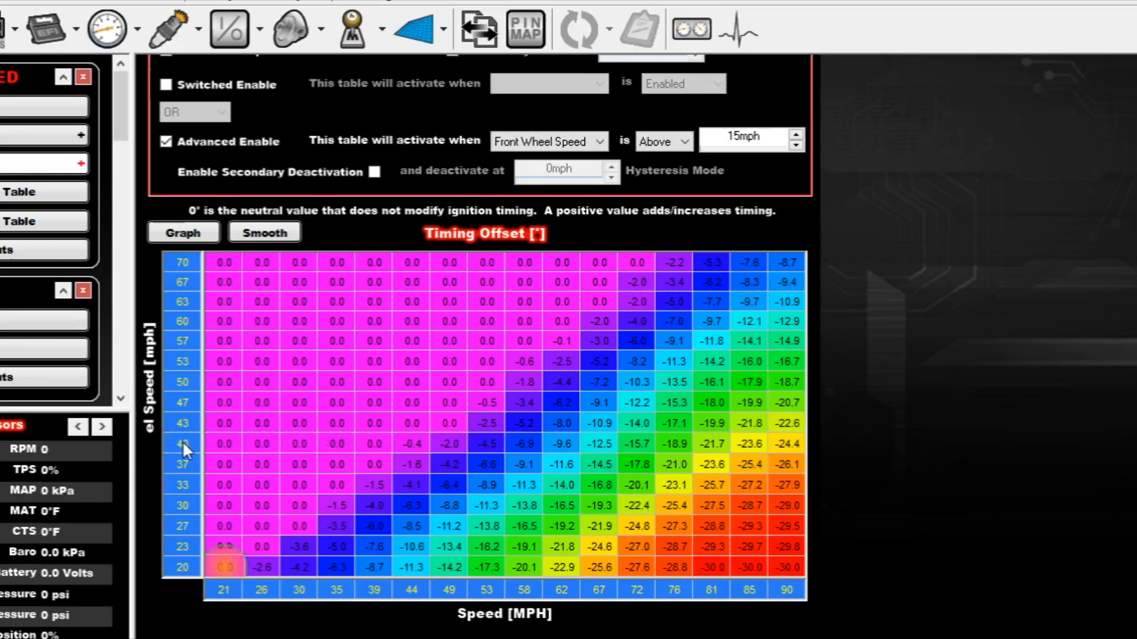
mouse_move(587, 446)
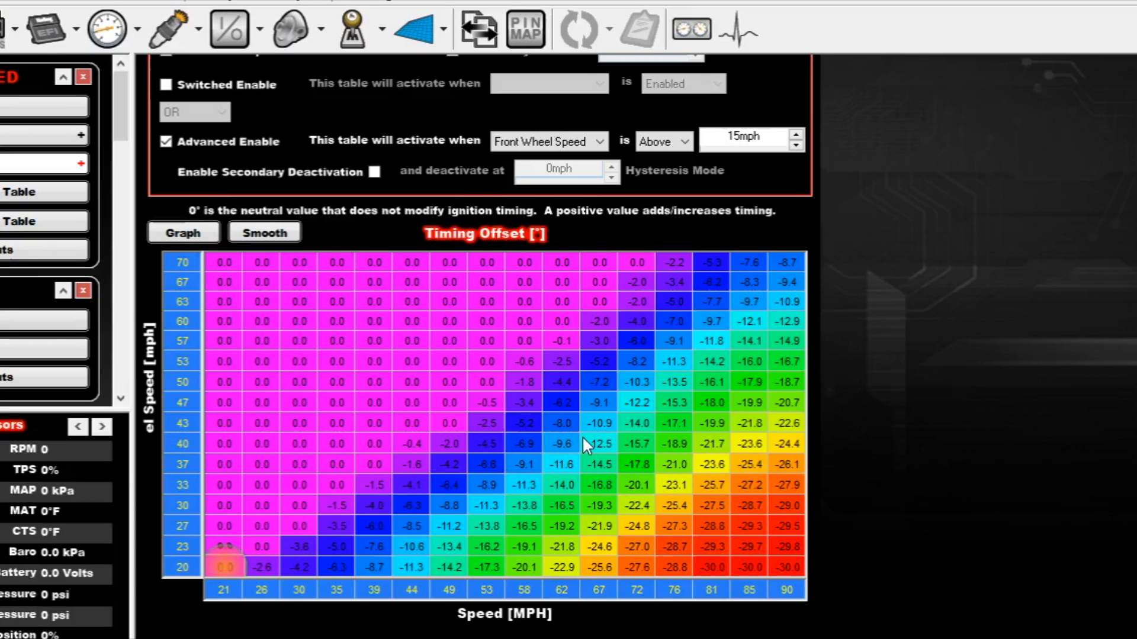
mouse_move(581, 454)
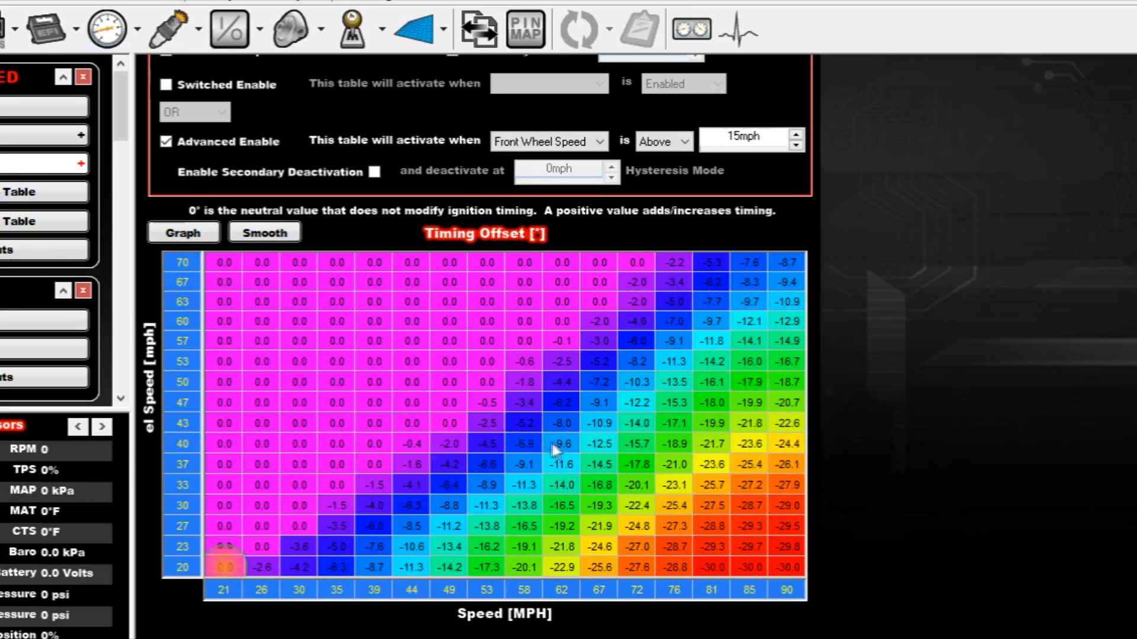
mouse_move(576, 454)
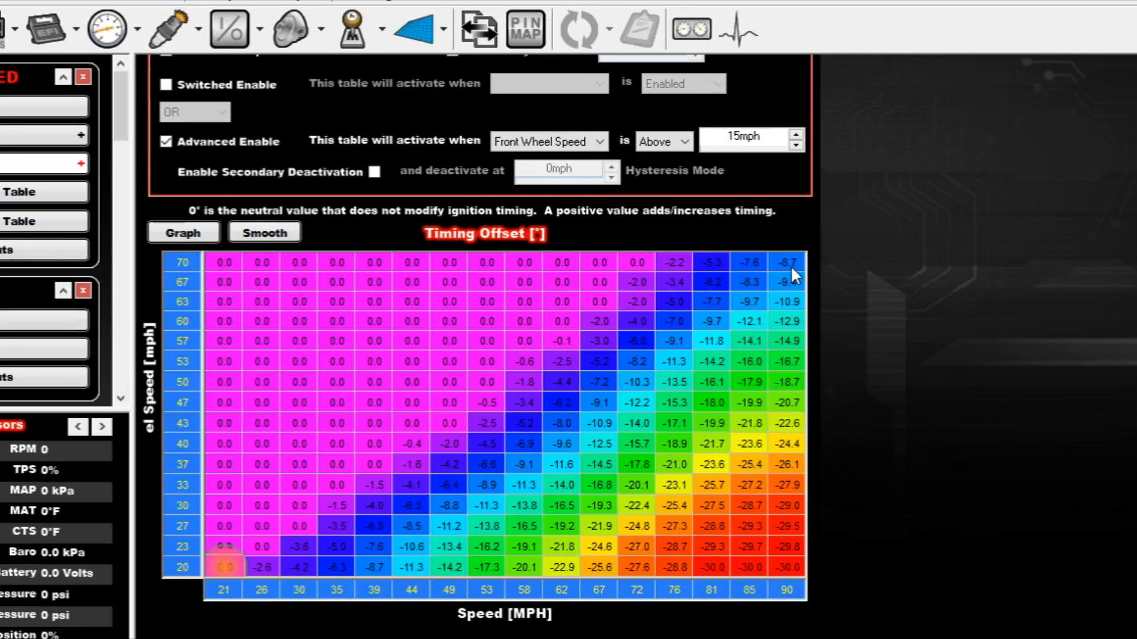
mouse_move(760, 332)
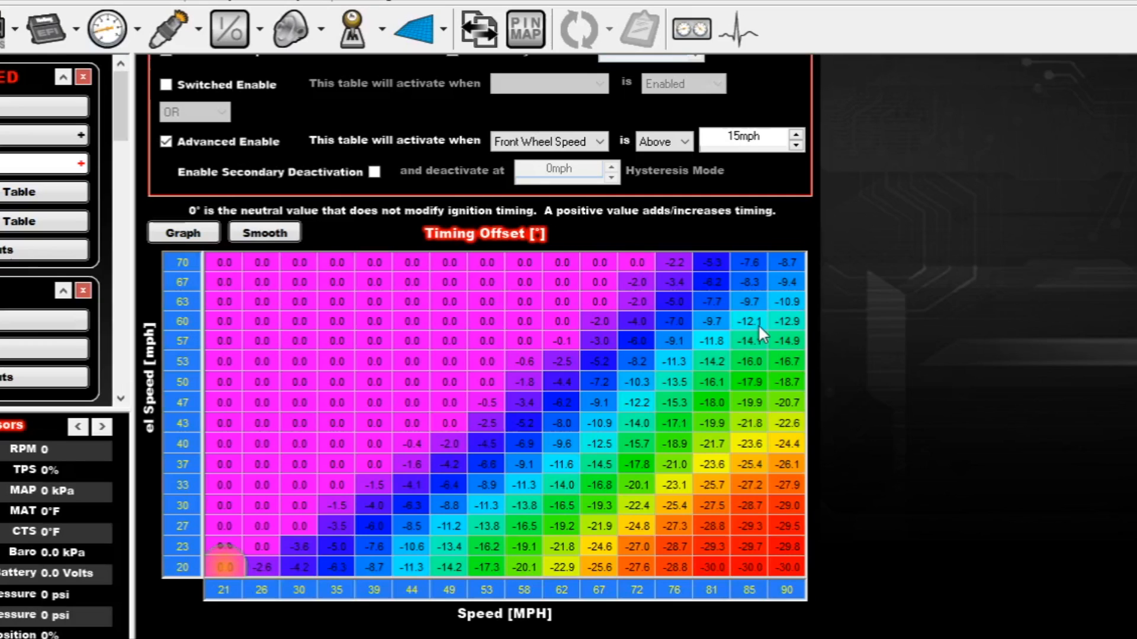
mouse_move(250, 250)
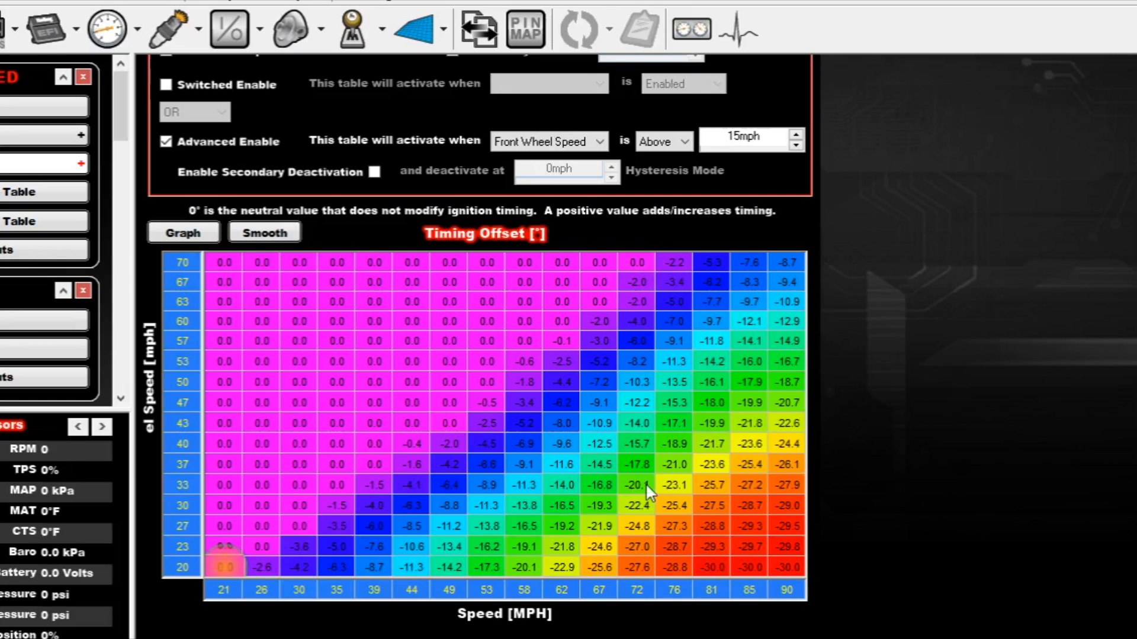
mouse_move(674, 591)
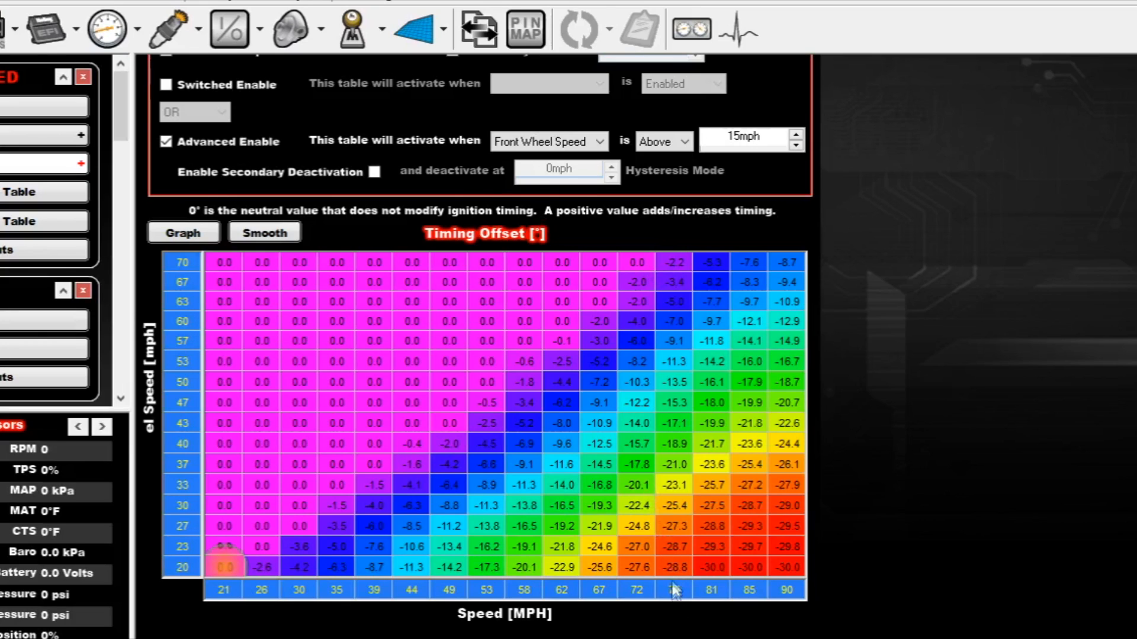
mouse_move(181, 363)
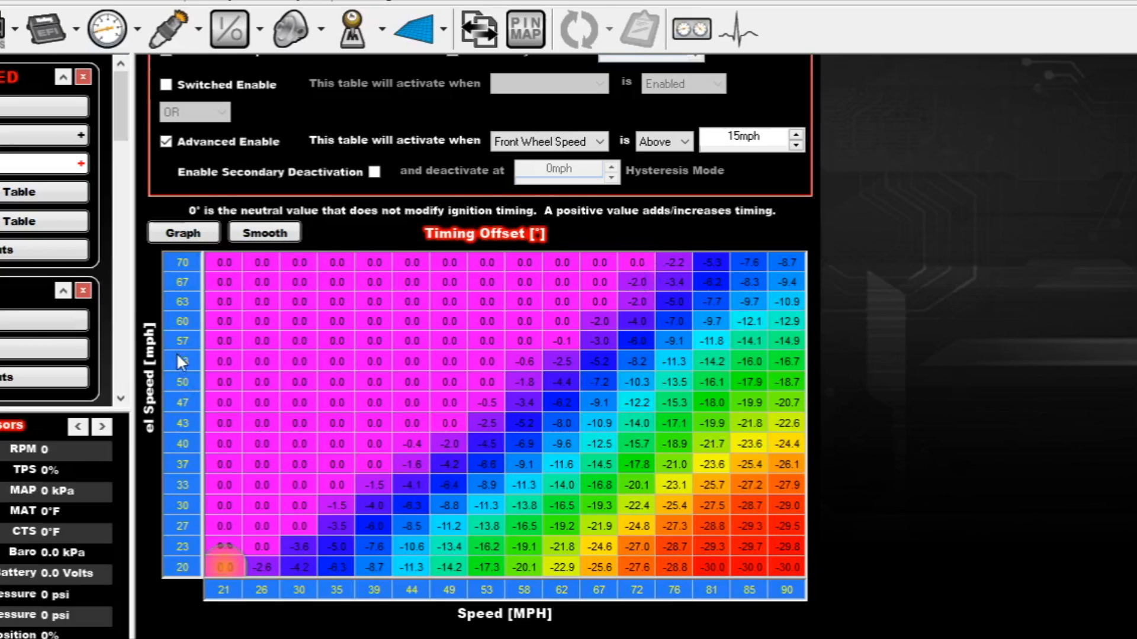
mouse_move(605, 327)
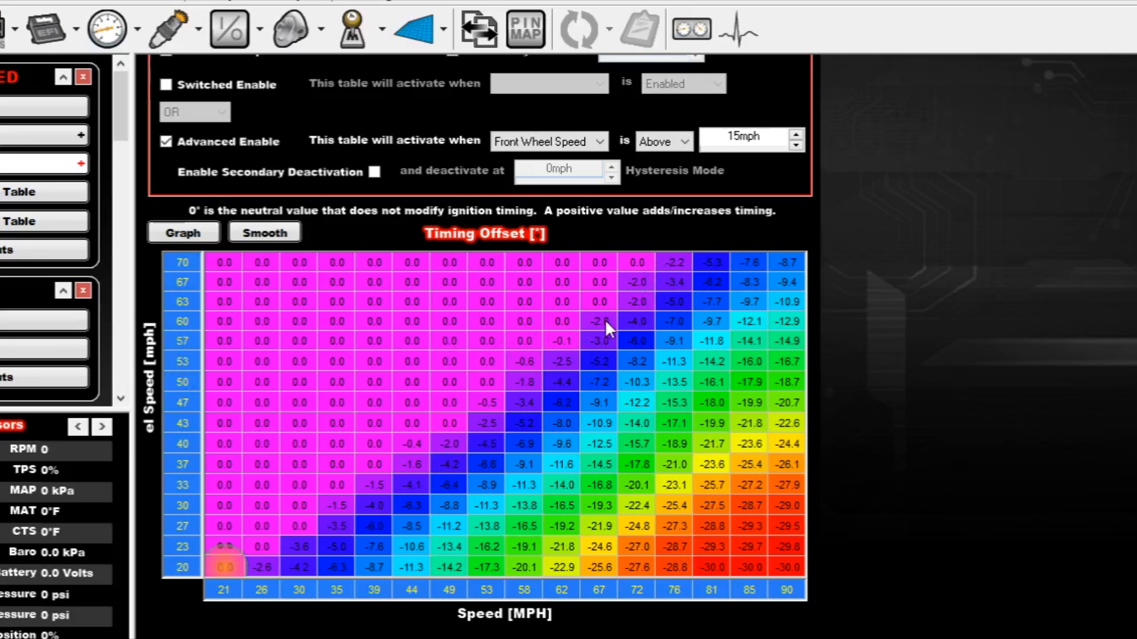
mouse_move(605, 605)
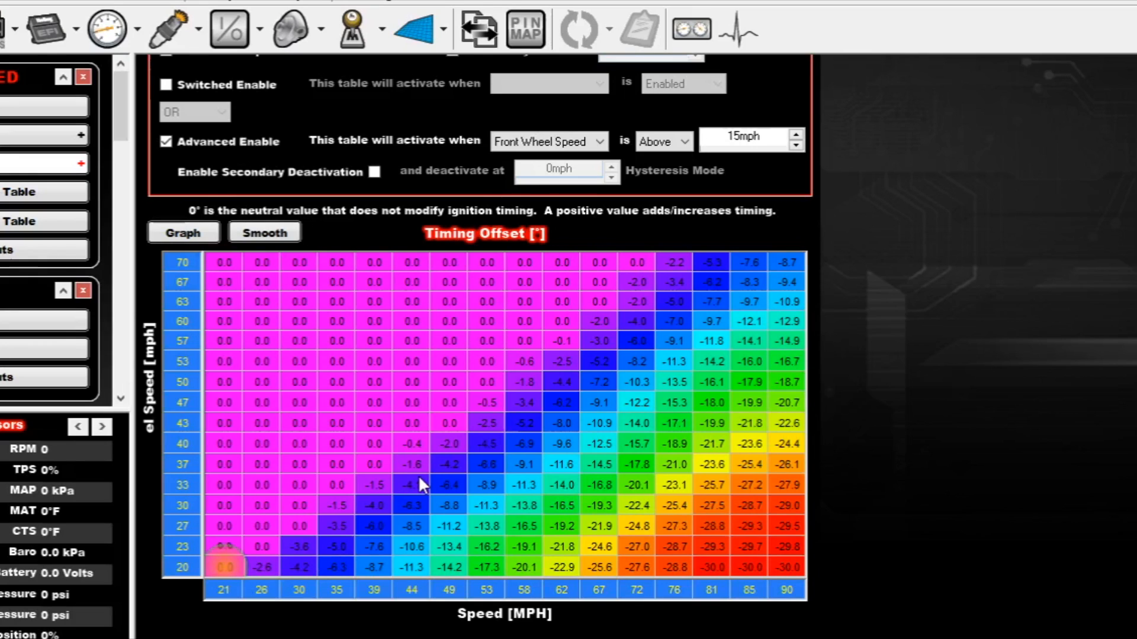
mouse_move(436, 475)
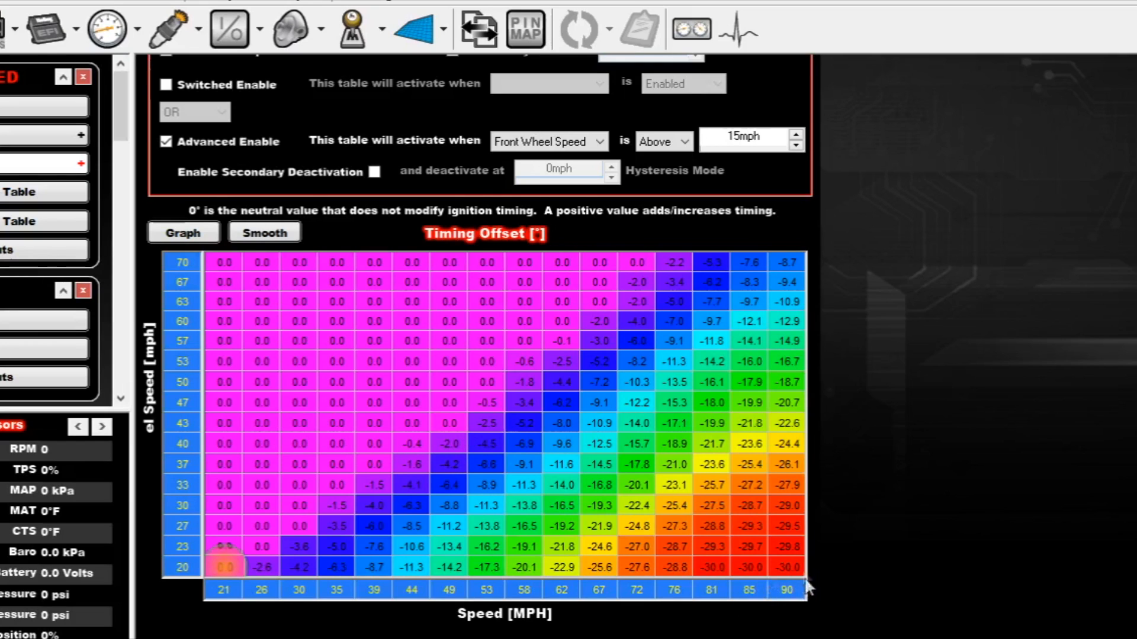
mouse_move(765, 595)
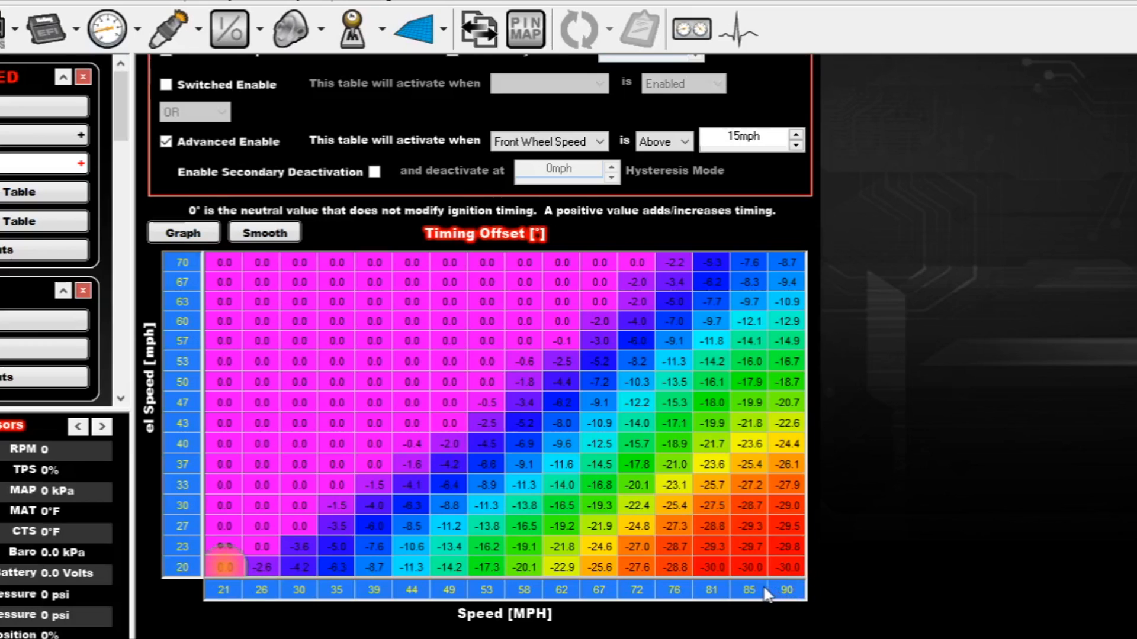
mouse_move(585, 521)
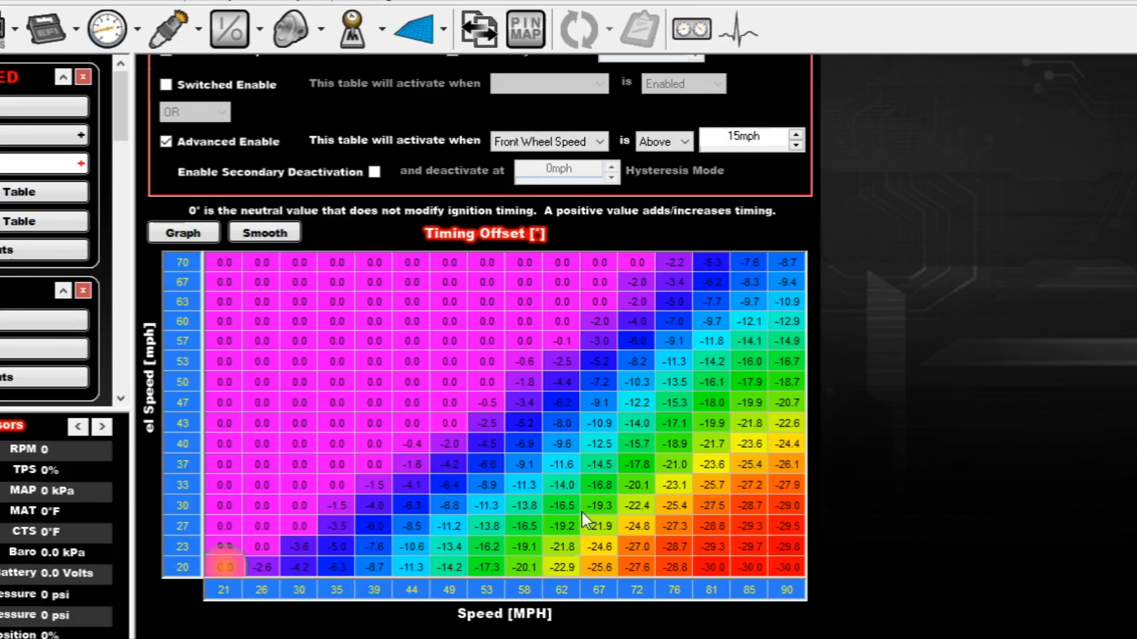
mouse_move(586, 521)
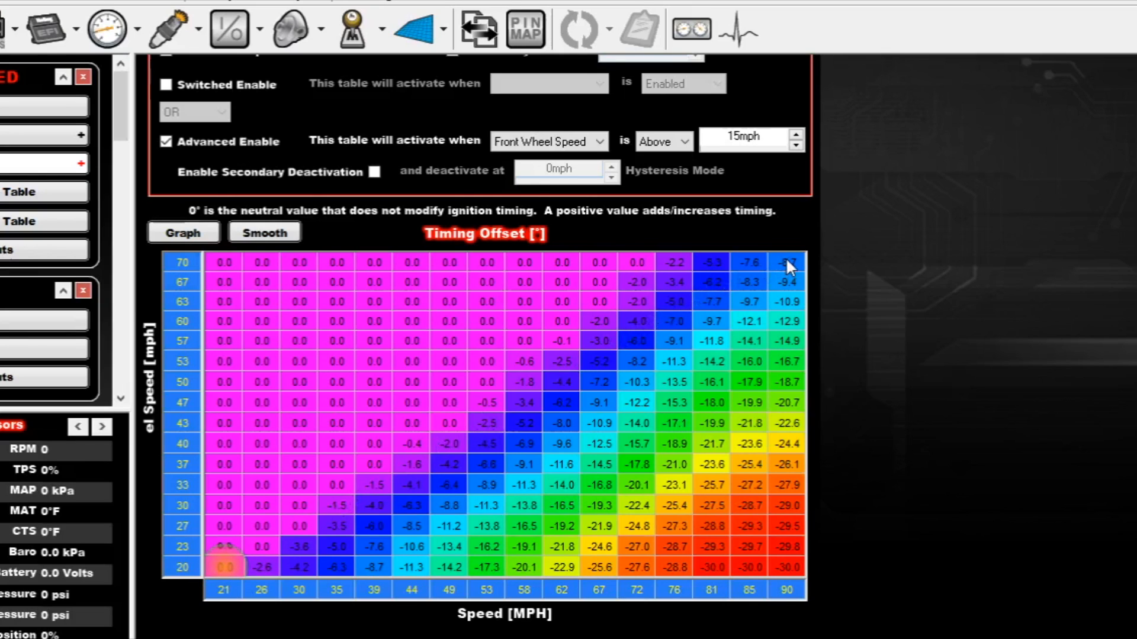
mouse_move(188, 267)
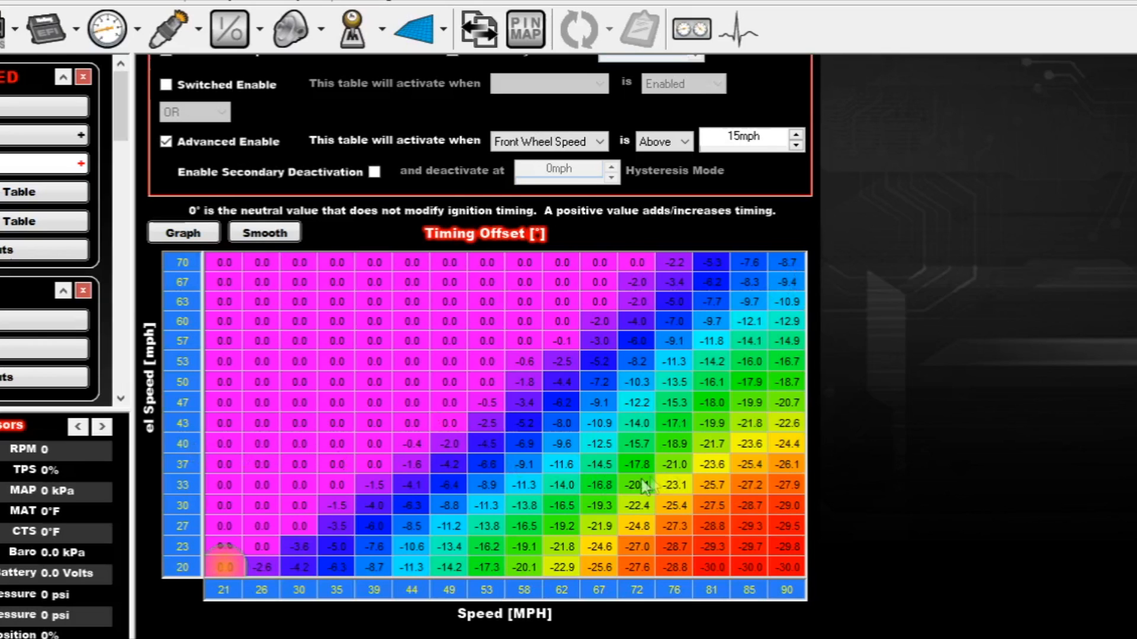
mouse_move(660, 434)
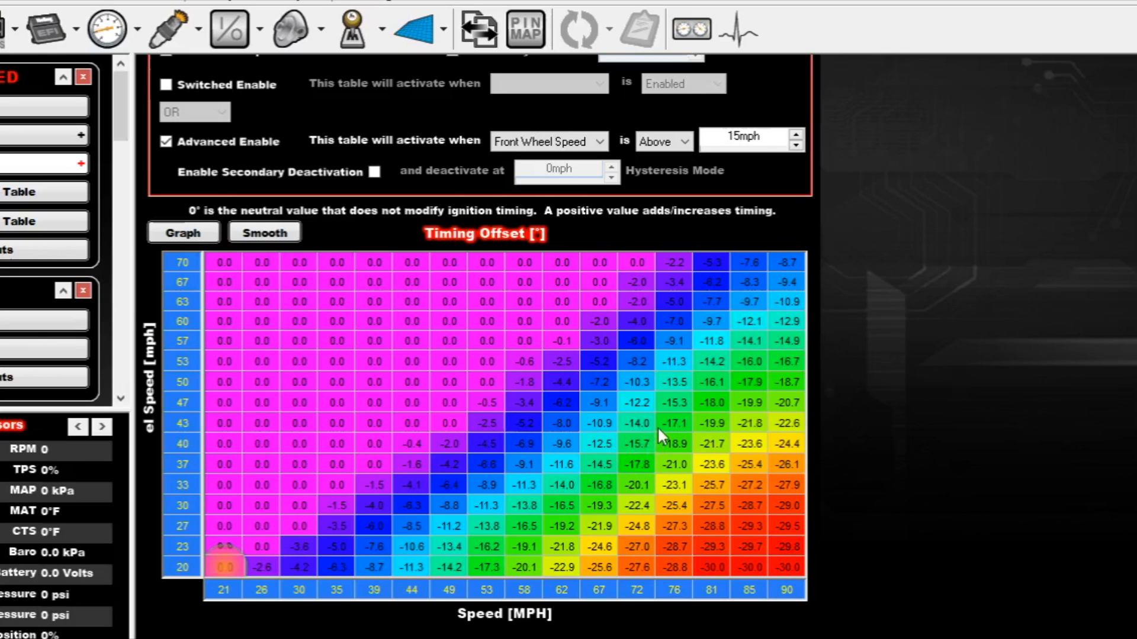
mouse_move(690, 383)
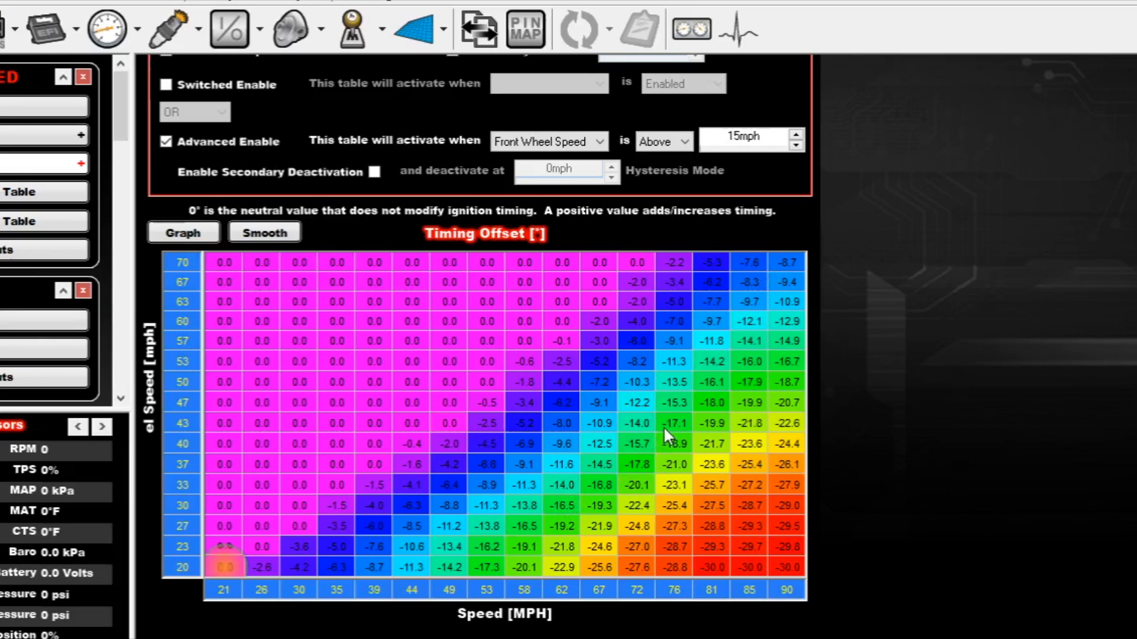
mouse_move(656, 409)
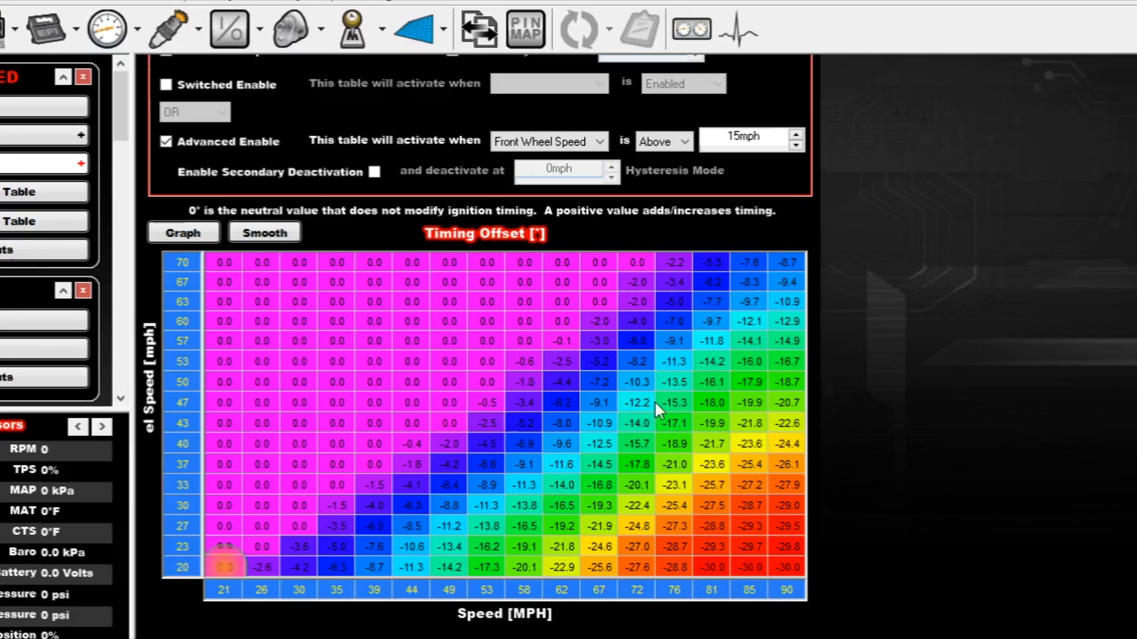
mouse_move(707, 361)
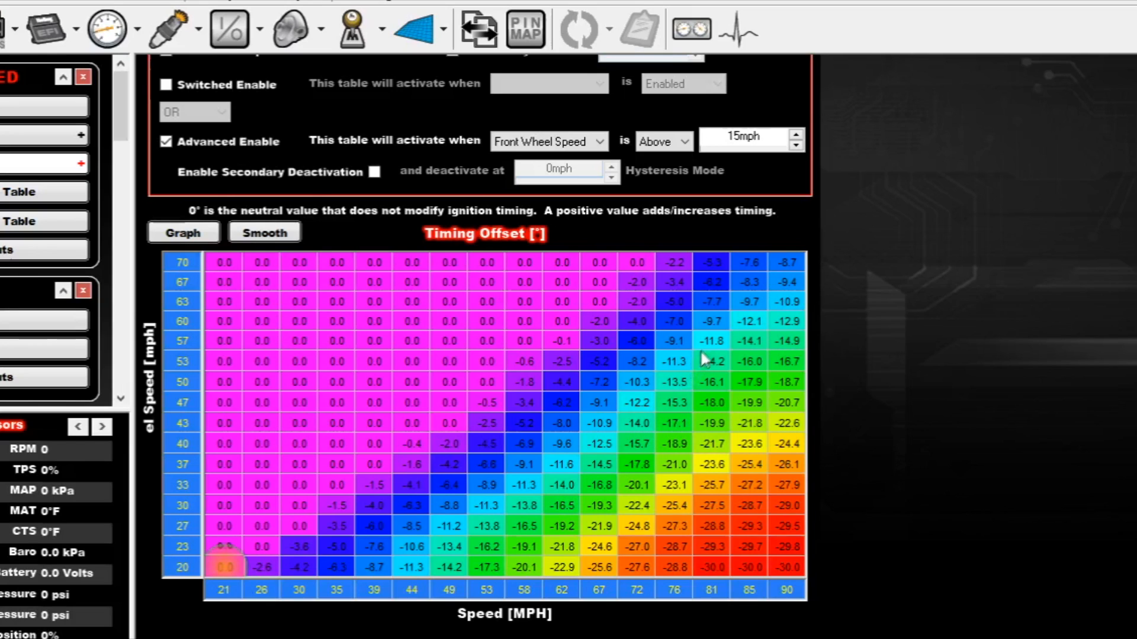
mouse_move(783, 269)
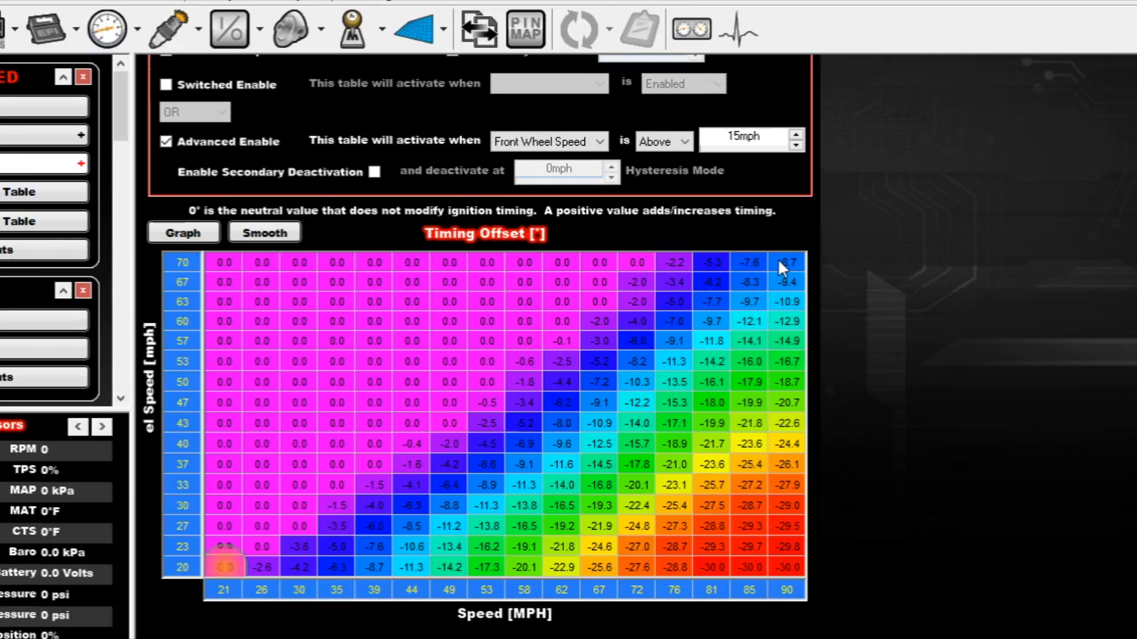
mouse_move(566, 424)
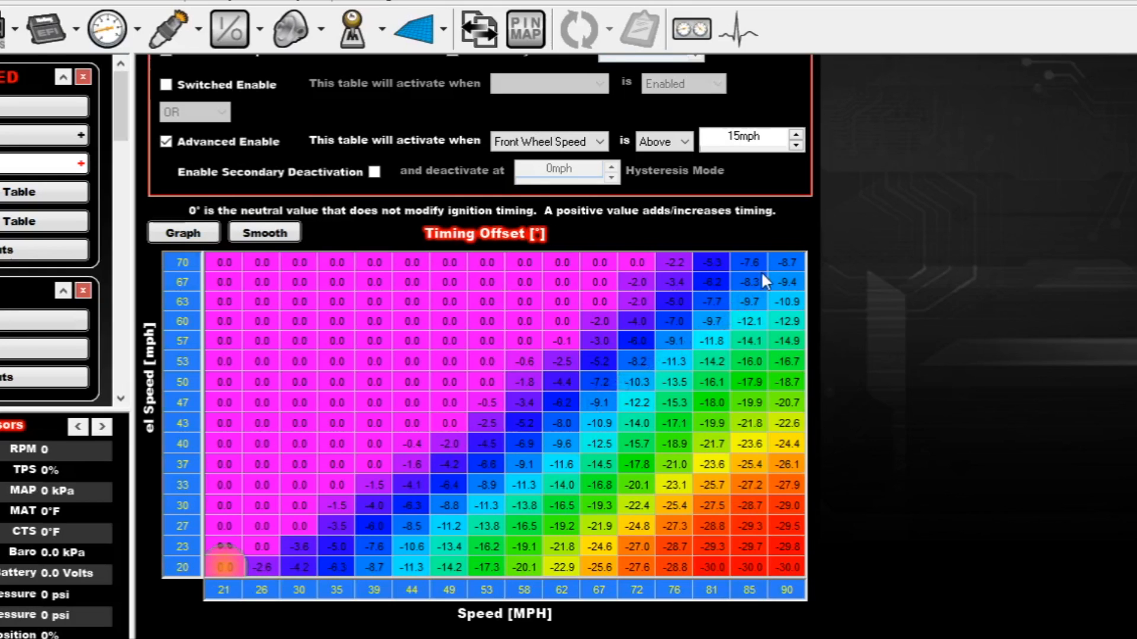
mouse_move(762, 283)
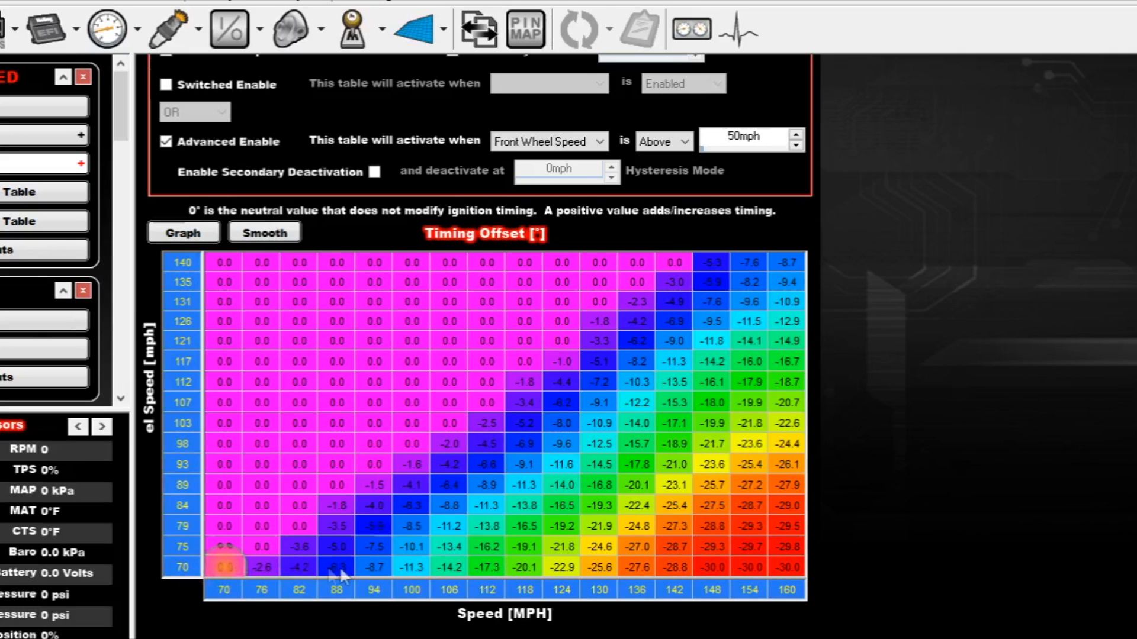
mouse_move(398, 575)
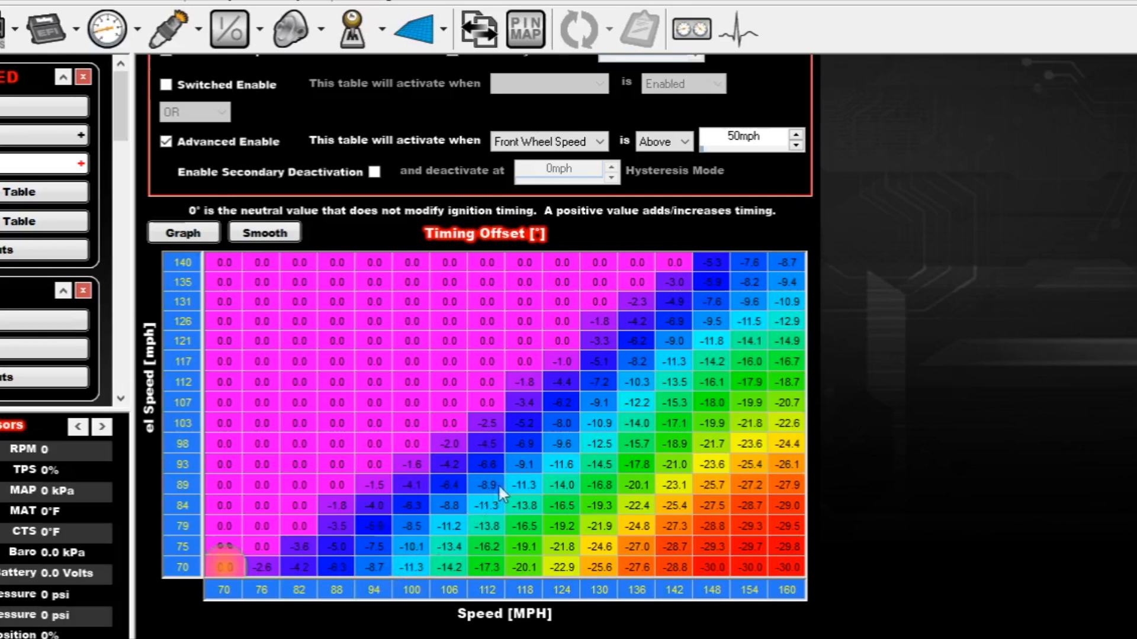
mouse_move(195, 438)
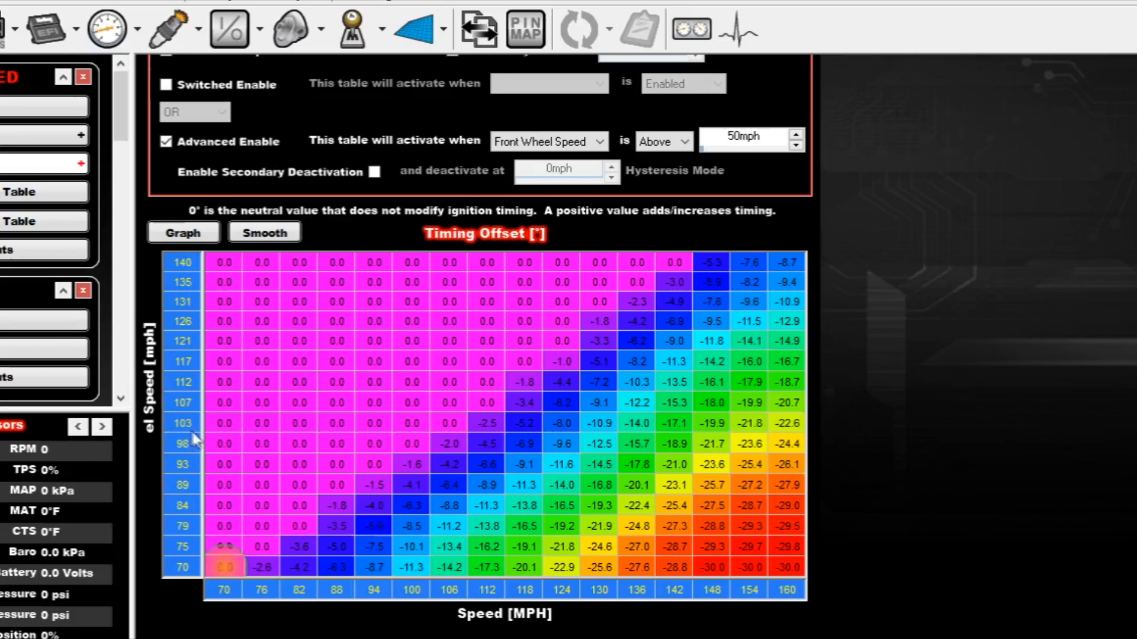
mouse_move(553, 419)
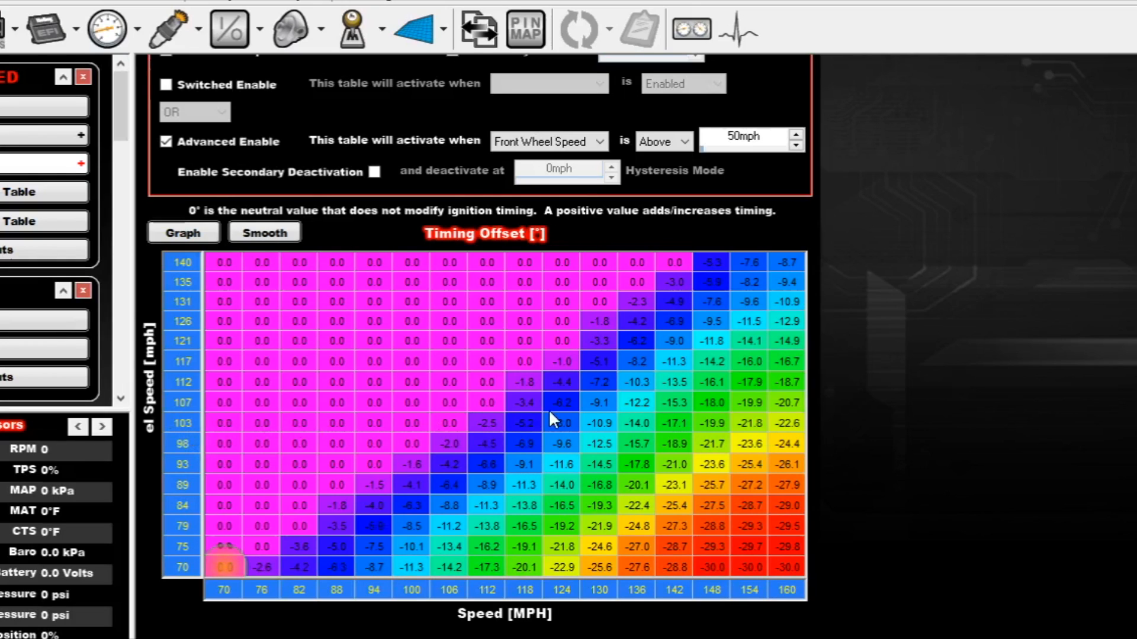
mouse_move(590, 434)
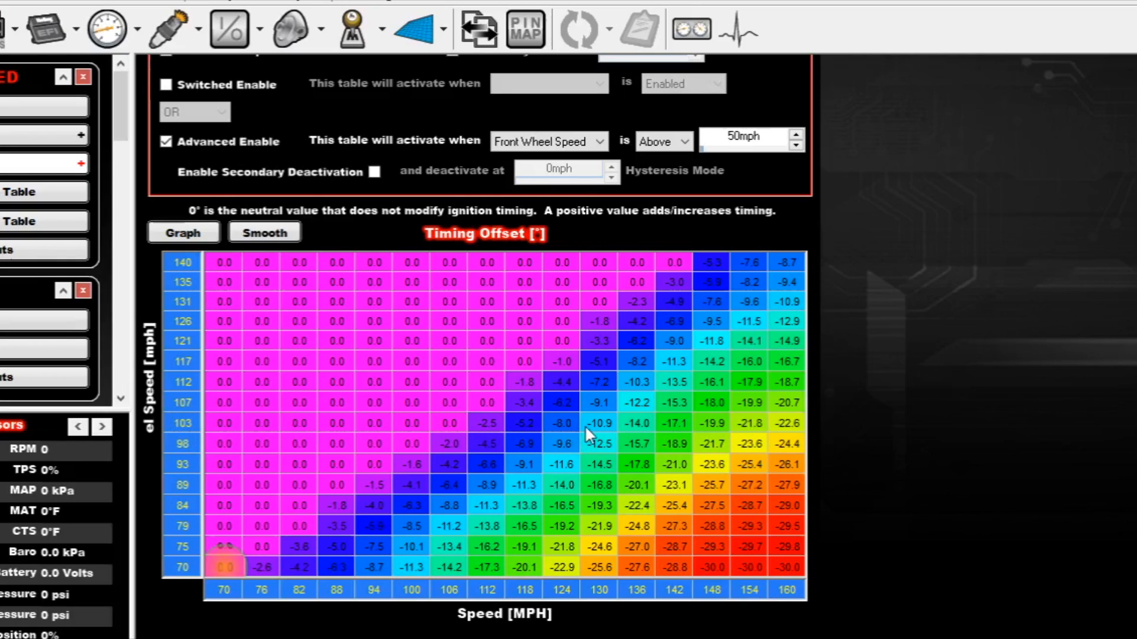
mouse_move(280, 307)
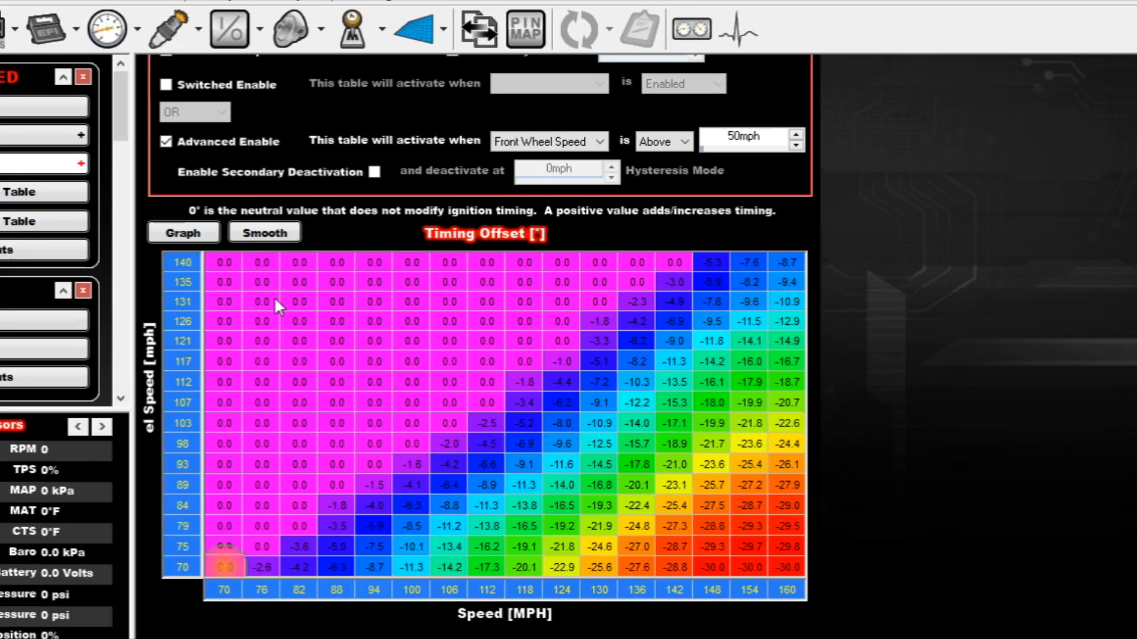
mouse_move(632, 330)
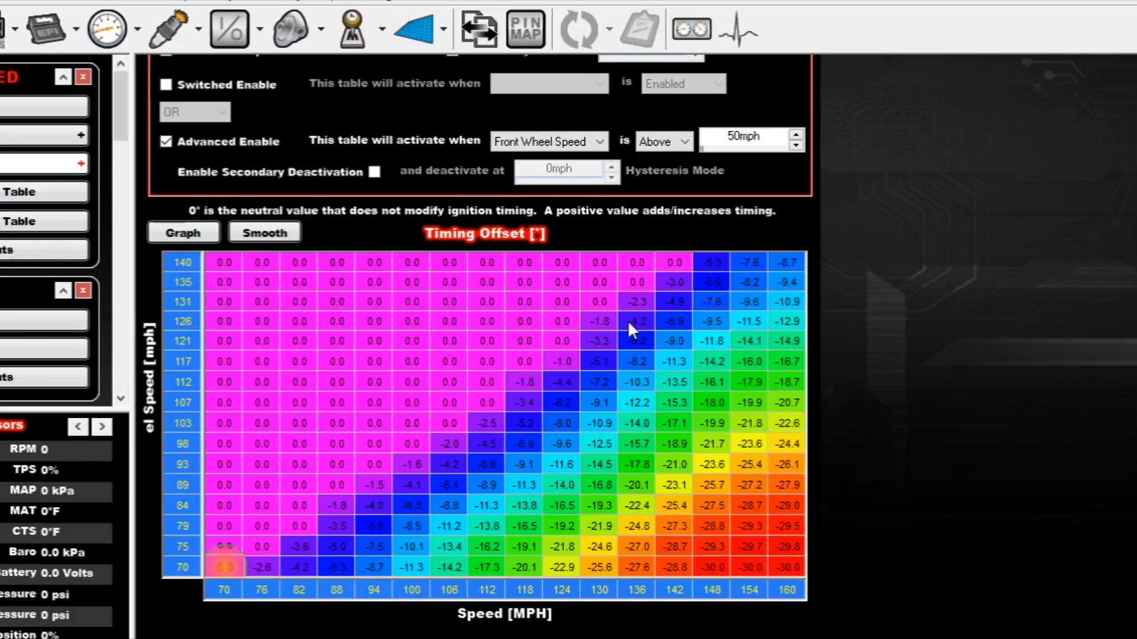
mouse_move(711, 341)
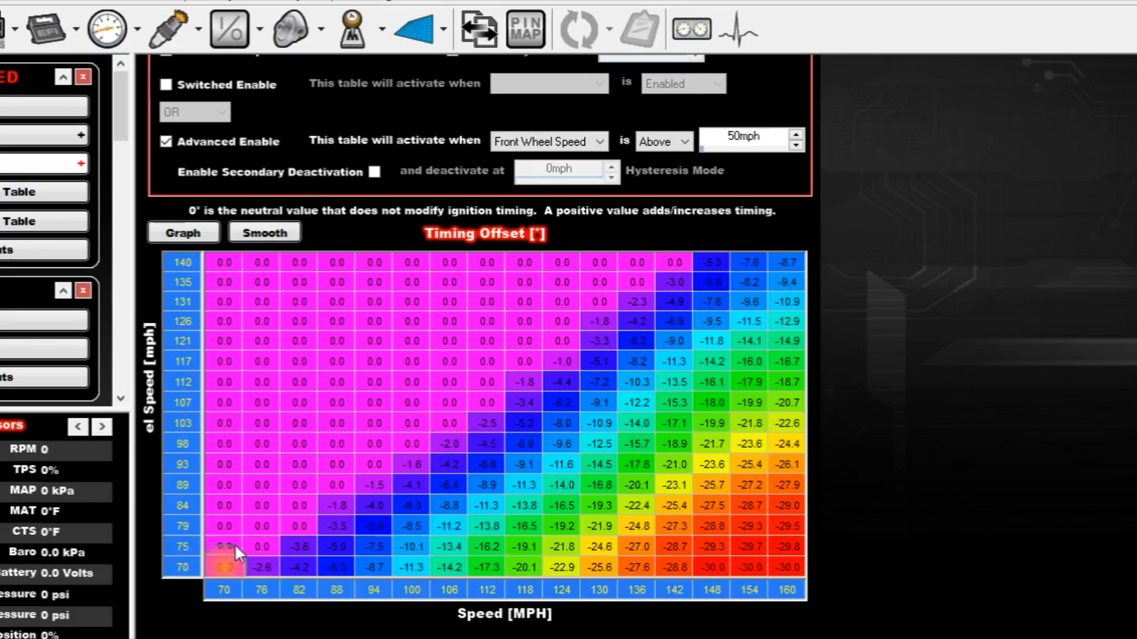
mouse_move(303, 530)
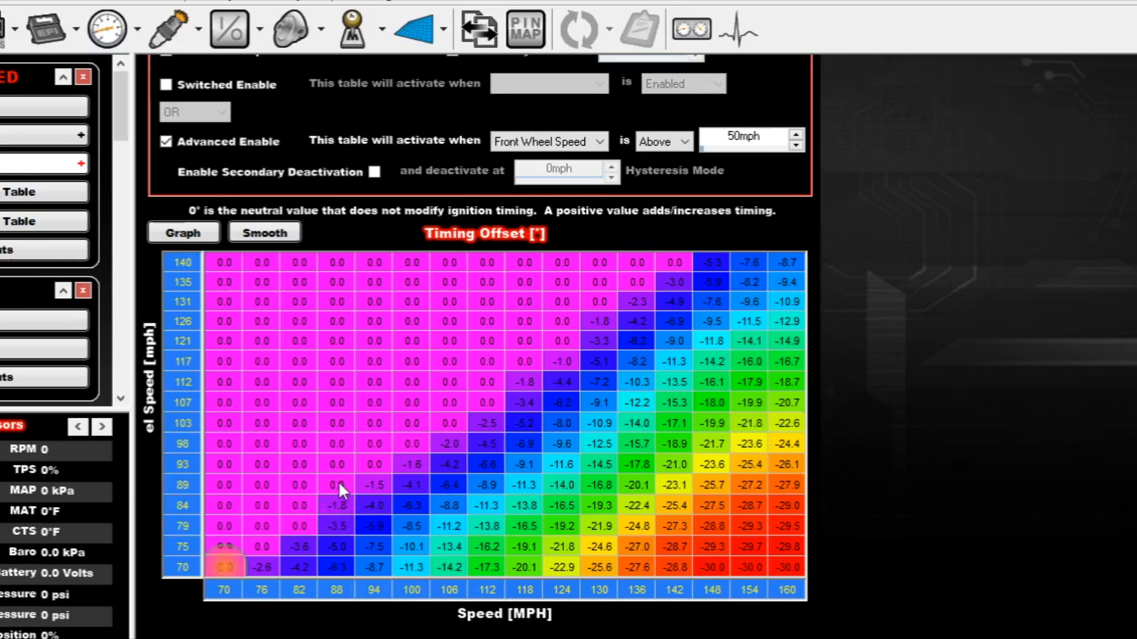
mouse_move(185, 468)
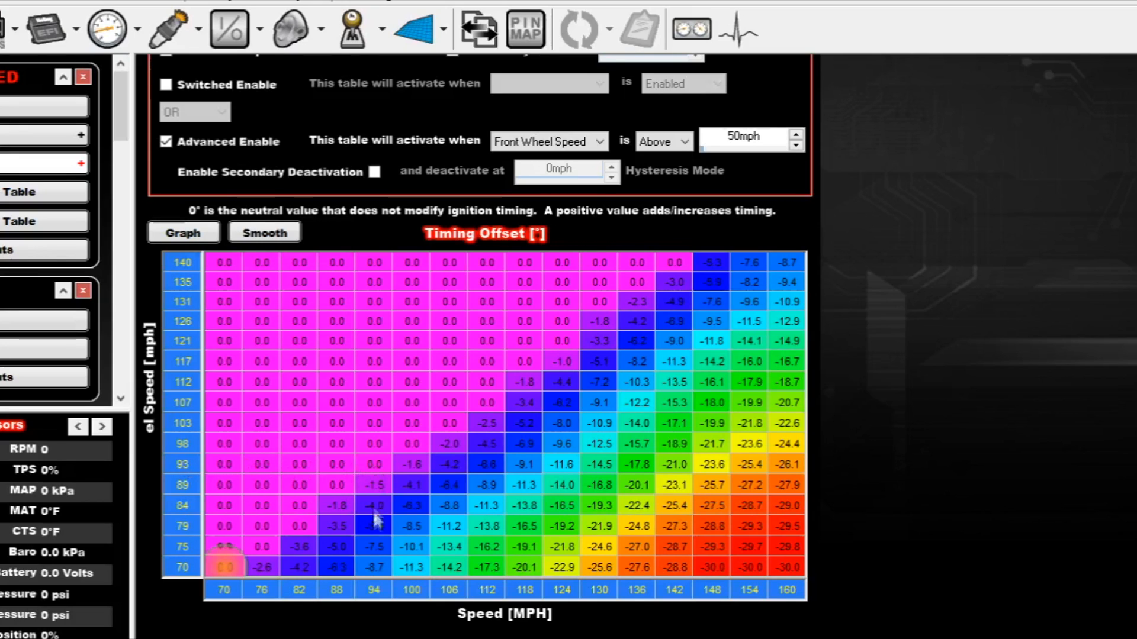
mouse_move(380, 471)
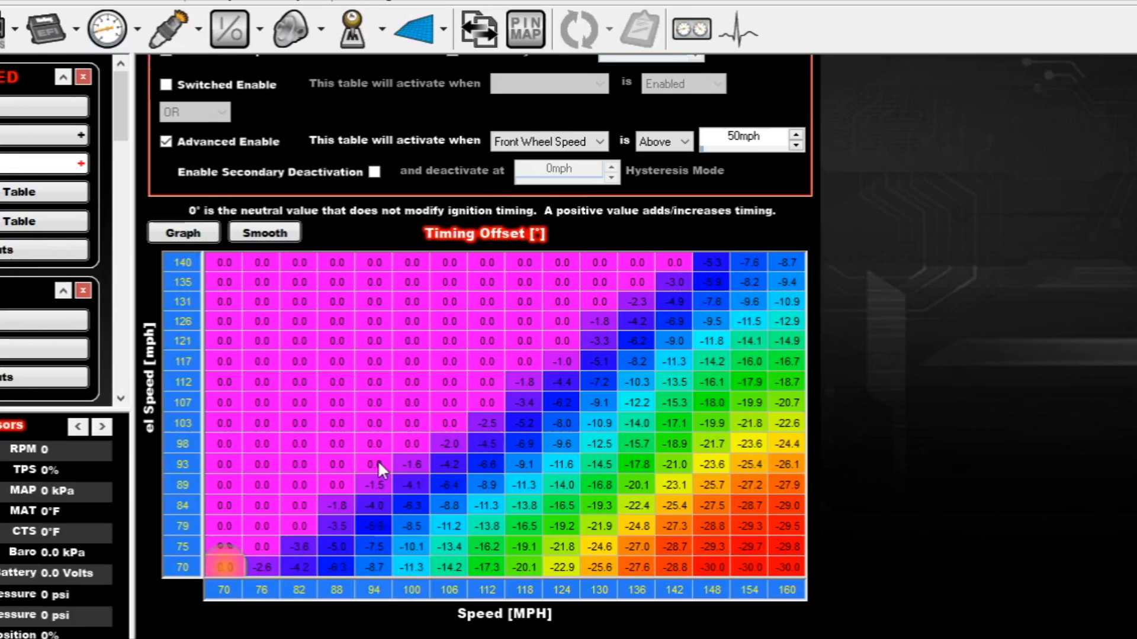
mouse_move(407, 472)
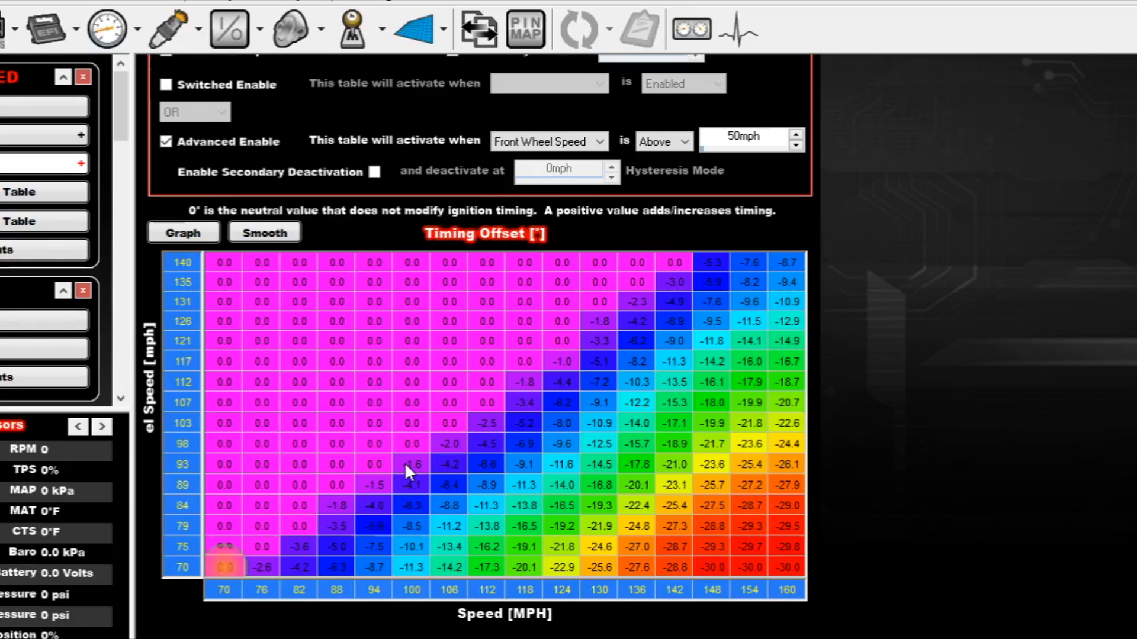
mouse_move(380, 450)
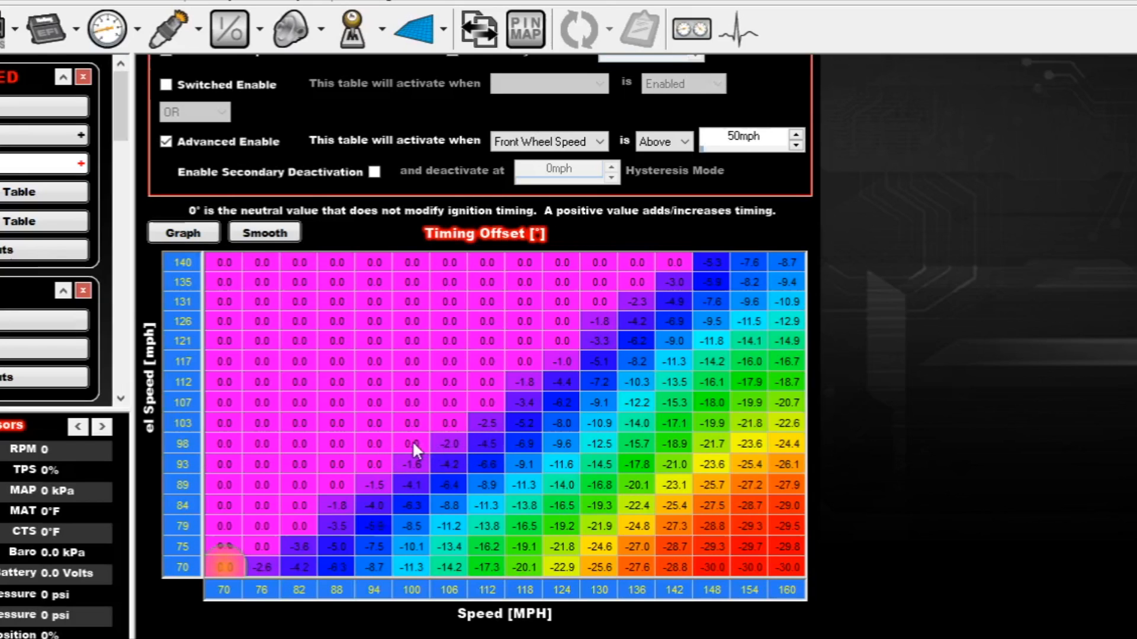
mouse_move(412, 450)
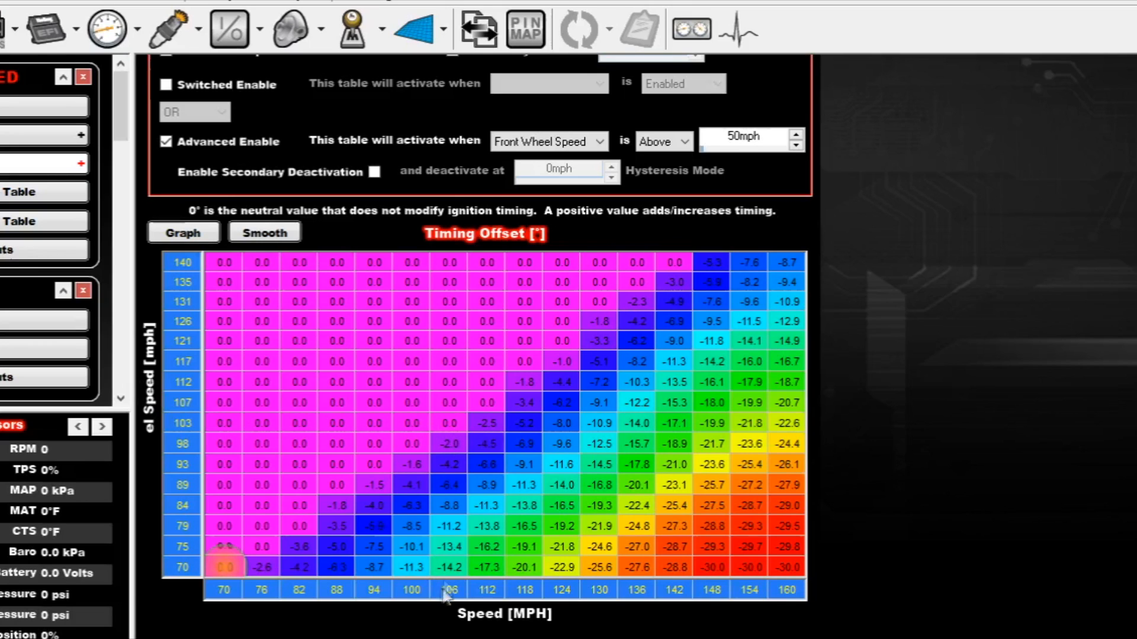
mouse_move(486, 424)
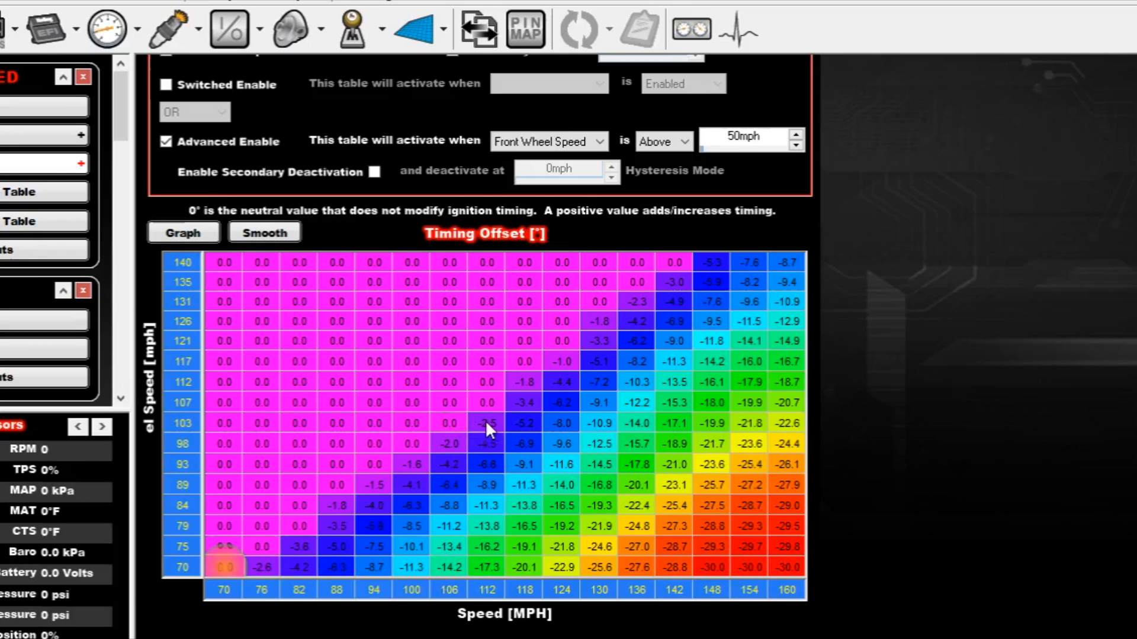
mouse_move(492, 414)
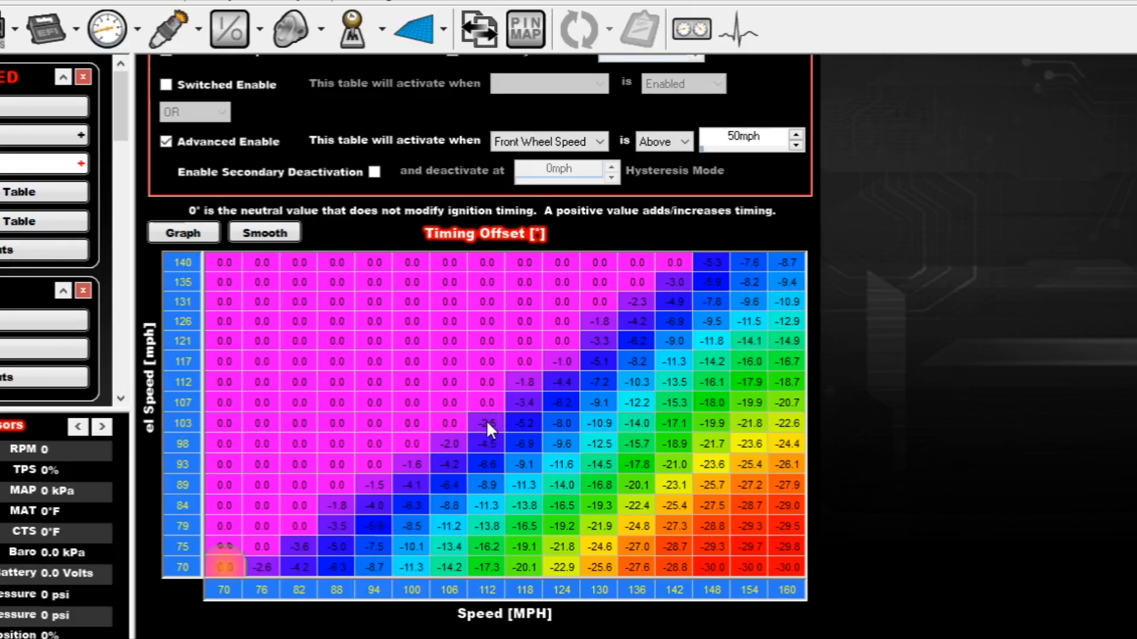
mouse_move(246, 472)
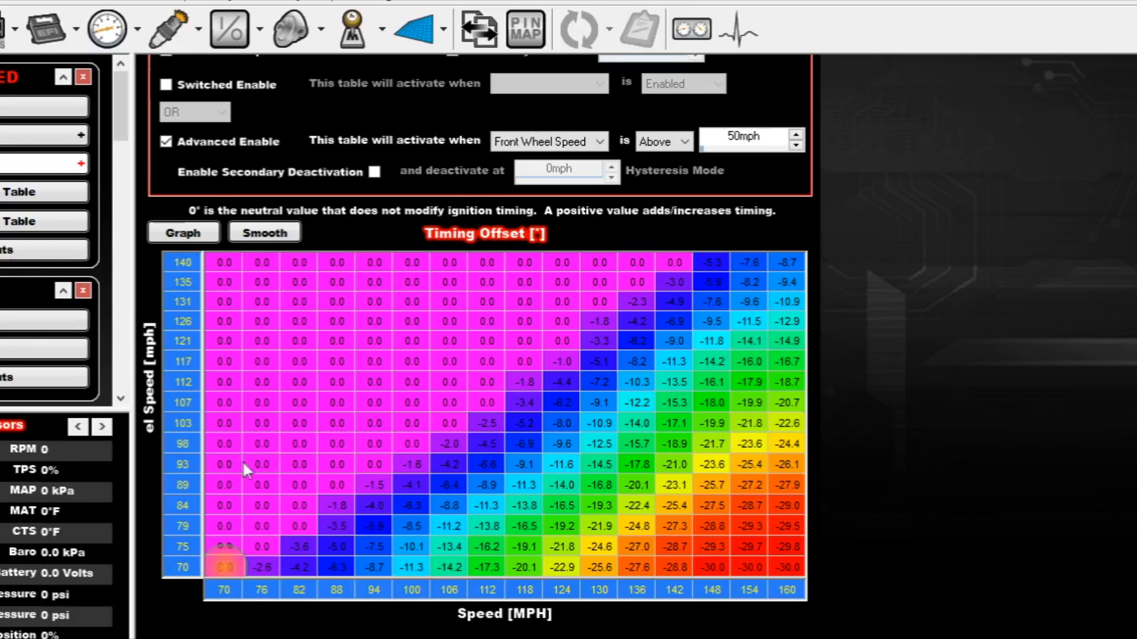
mouse_move(331, 475)
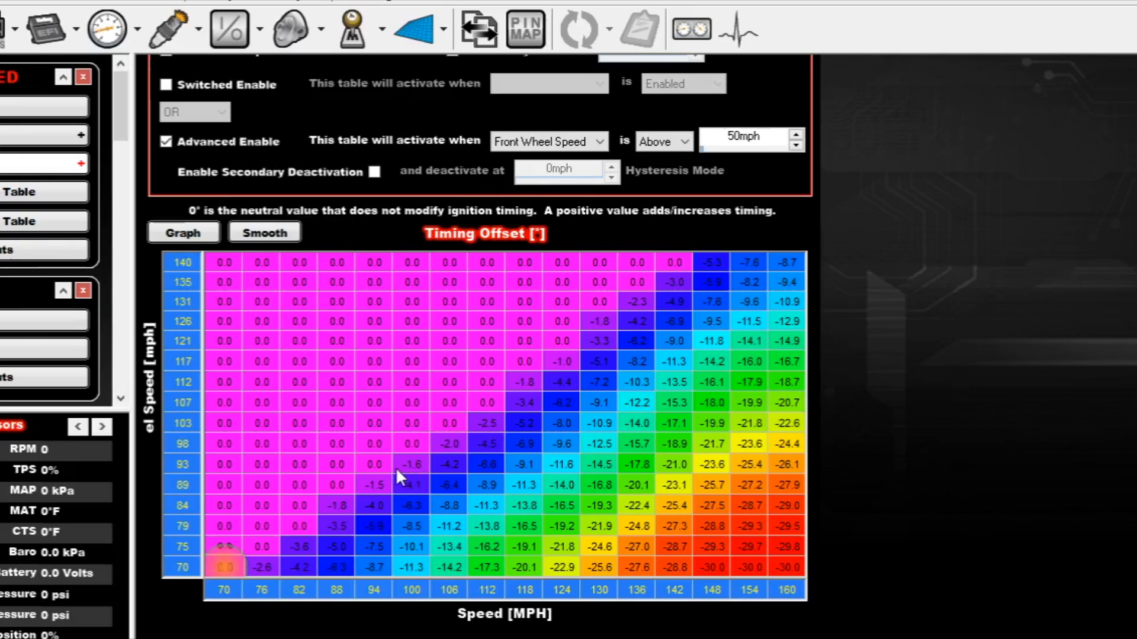
mouse_move(424, 475)
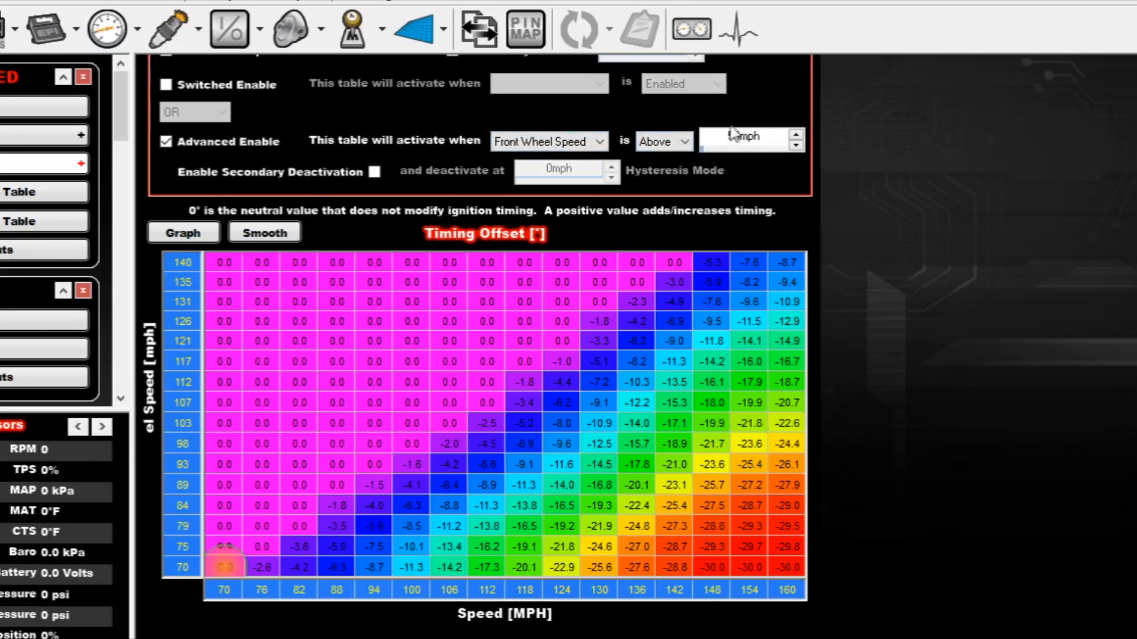
type("50")
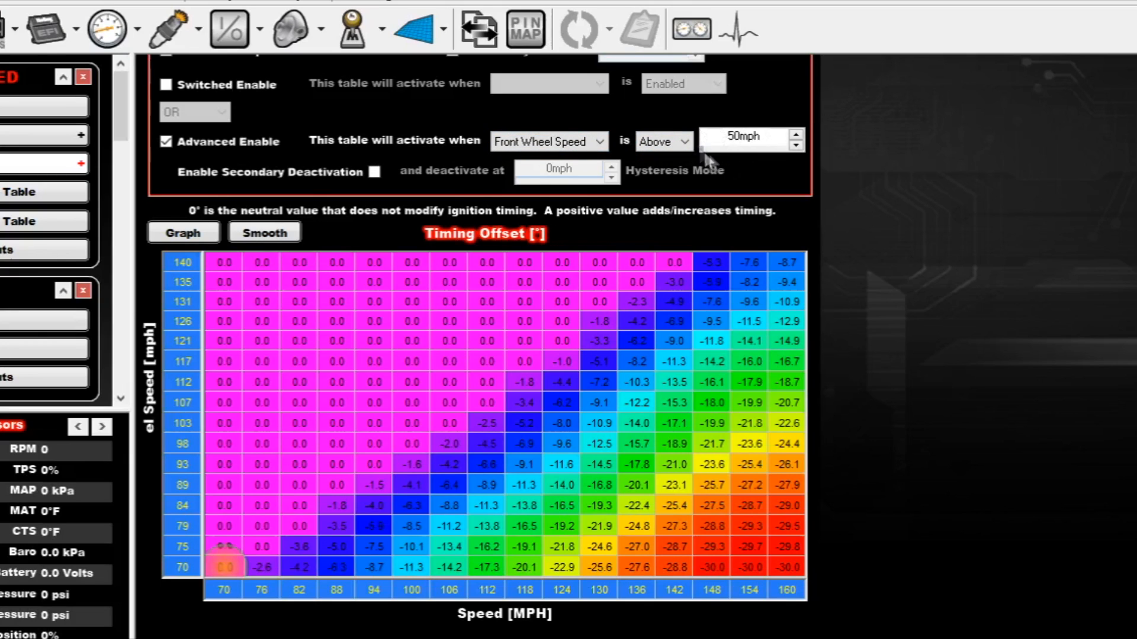
mouse_move(900, 295)
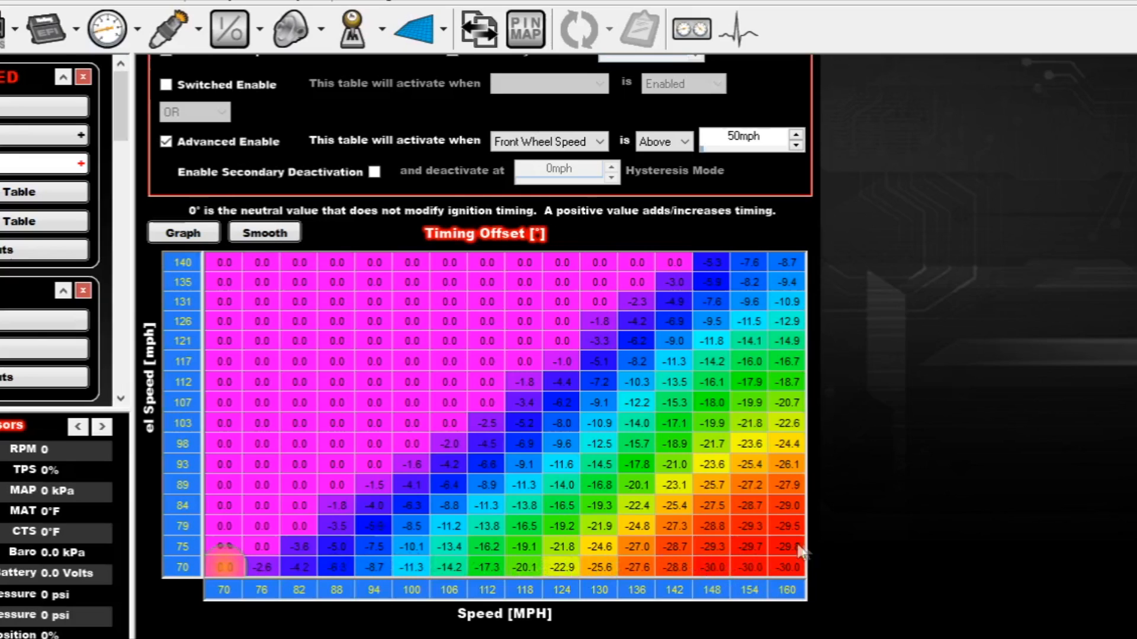
mouse_move(772, 558)
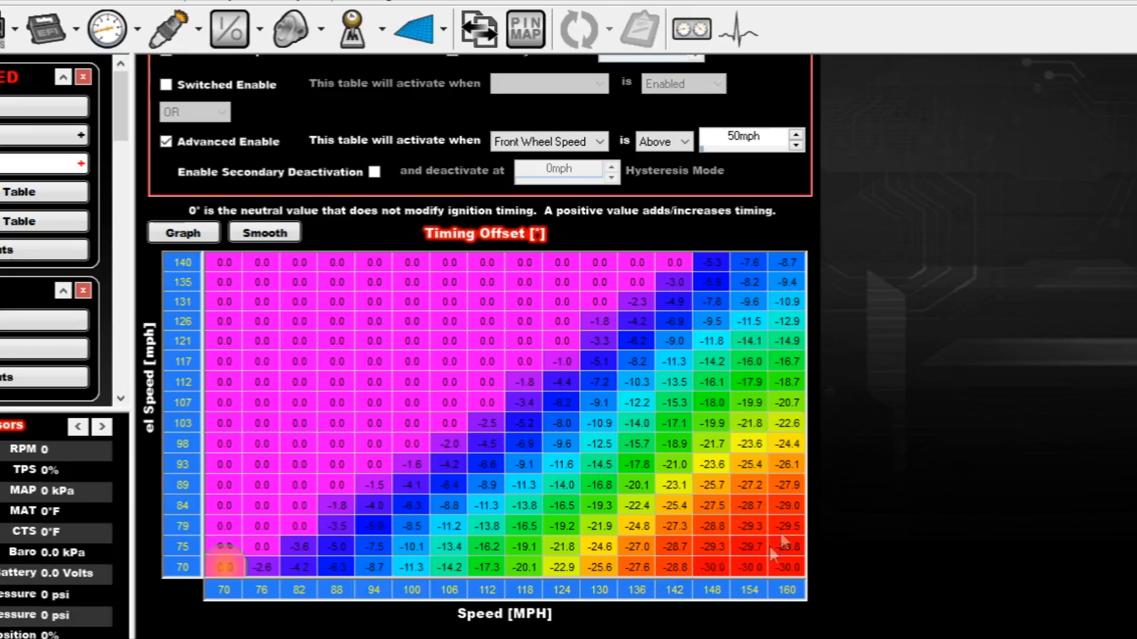
mouse_move(461, 519)
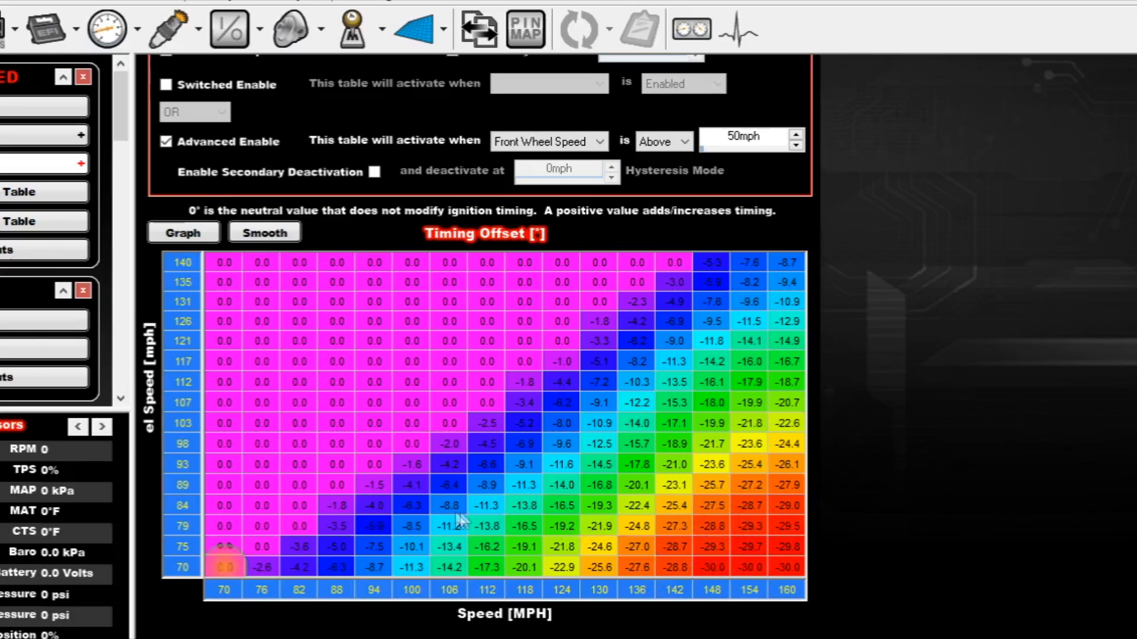